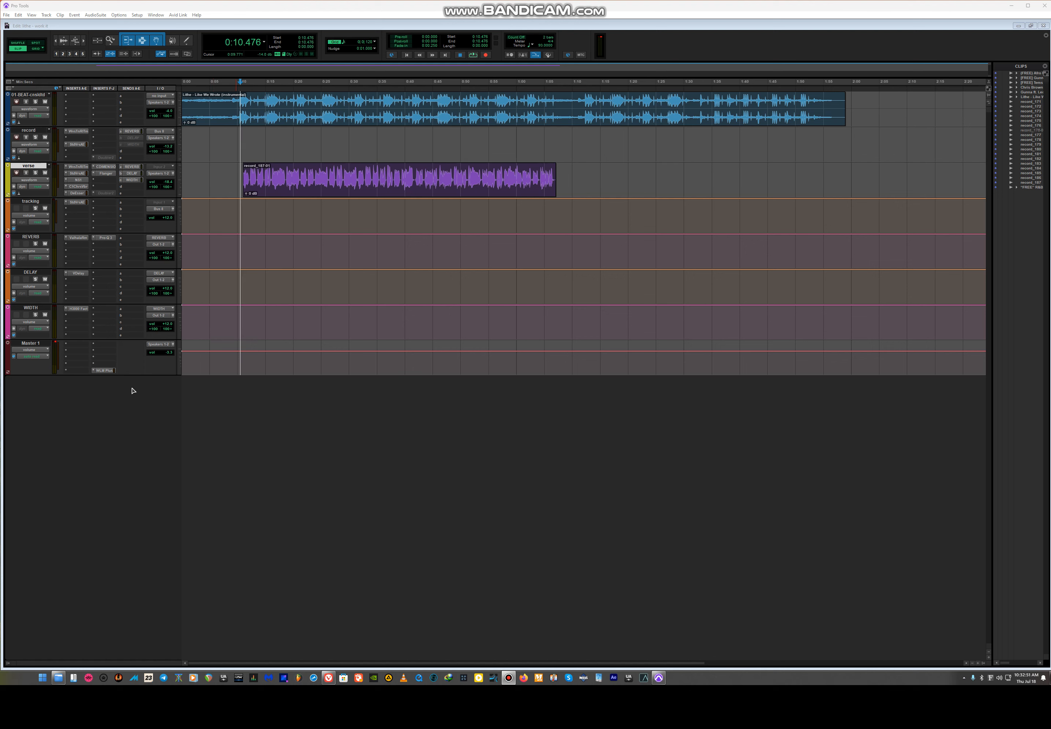
{"action": "mouse_move", "coordinate": [104, 375]}
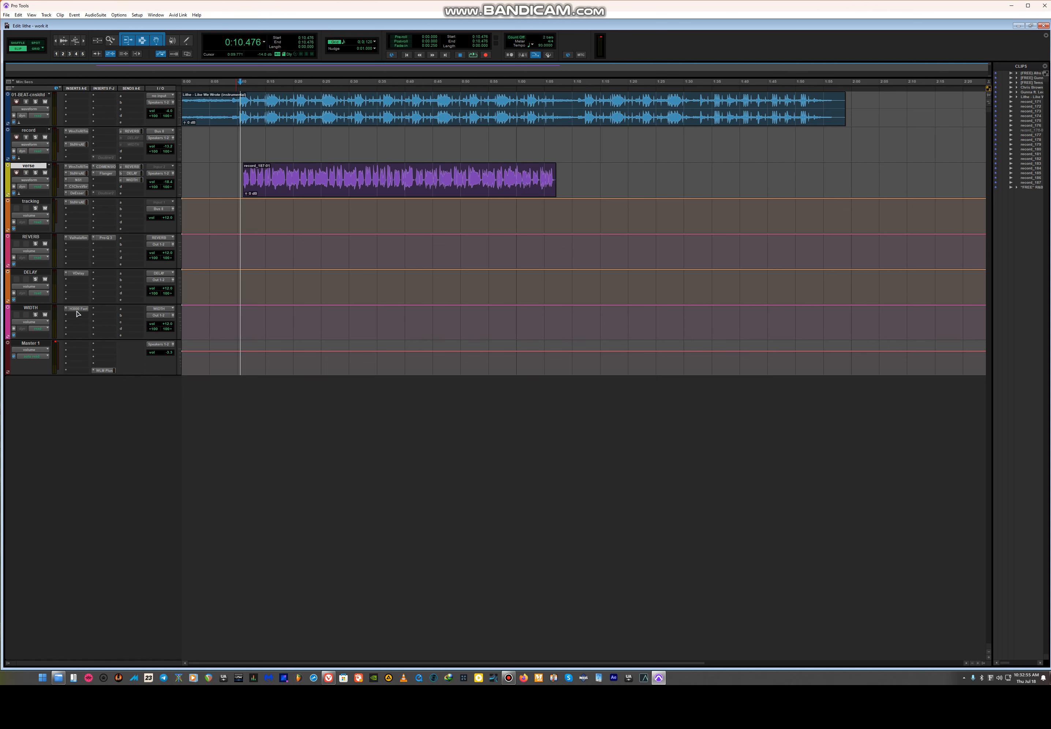
Step: Look through the WIDTH track's H3000 and DELAY track's ValhallaDelay plugins, then close them
{"action": "left_click", "coordinate": [77, 309]}
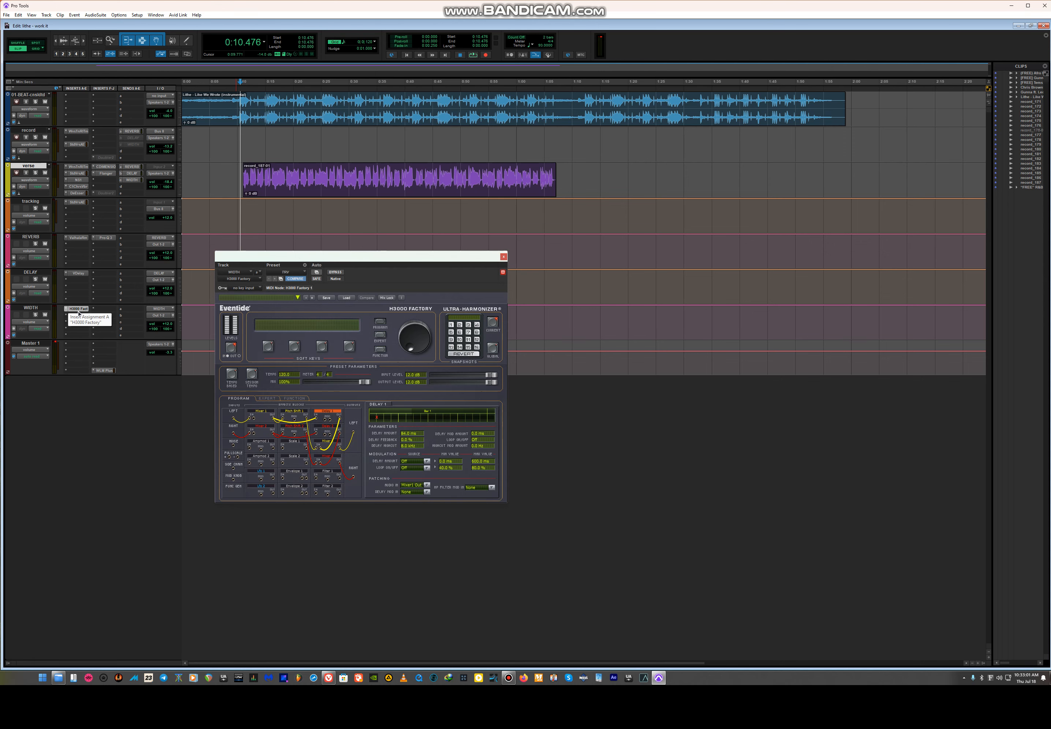
{"action": "left_click", "coordinate": [503, 257]}
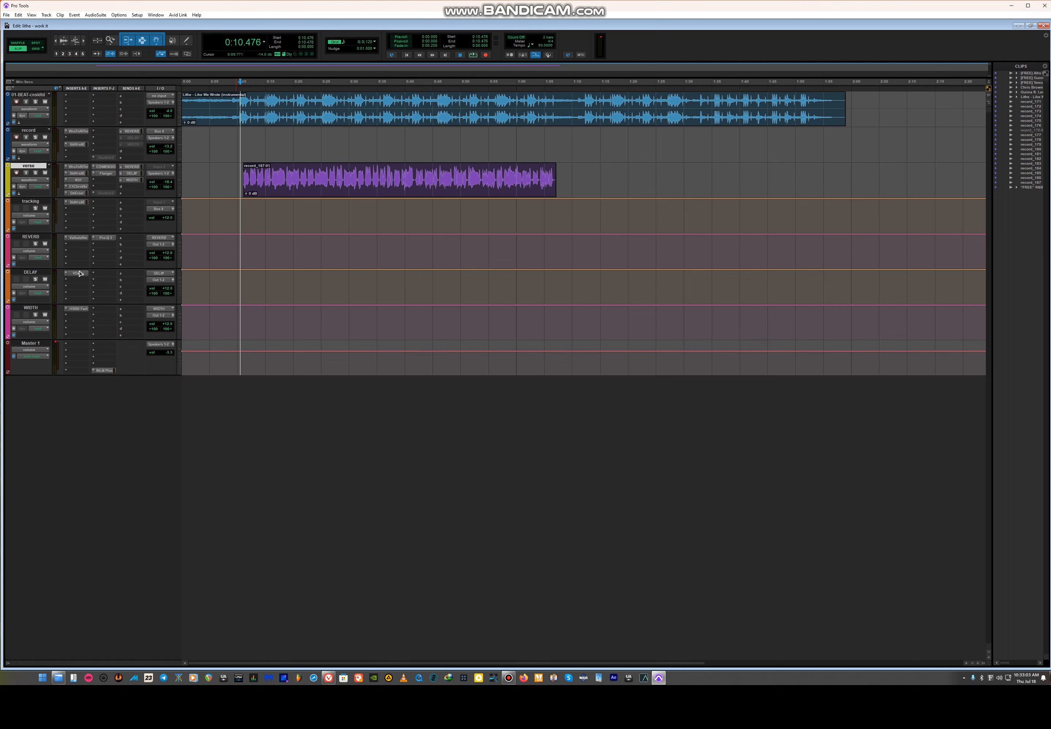
{"action": "left_click", "coordinate": [76, 274]}
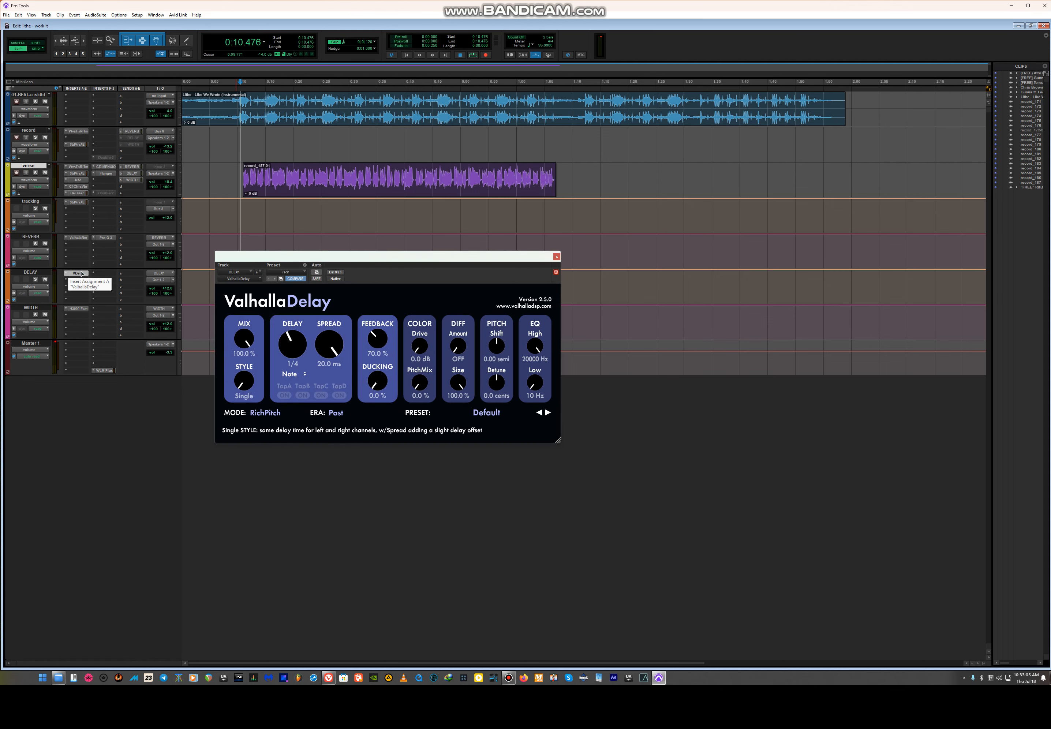
{"action": "left_click", "coordinate": [77, 238]}
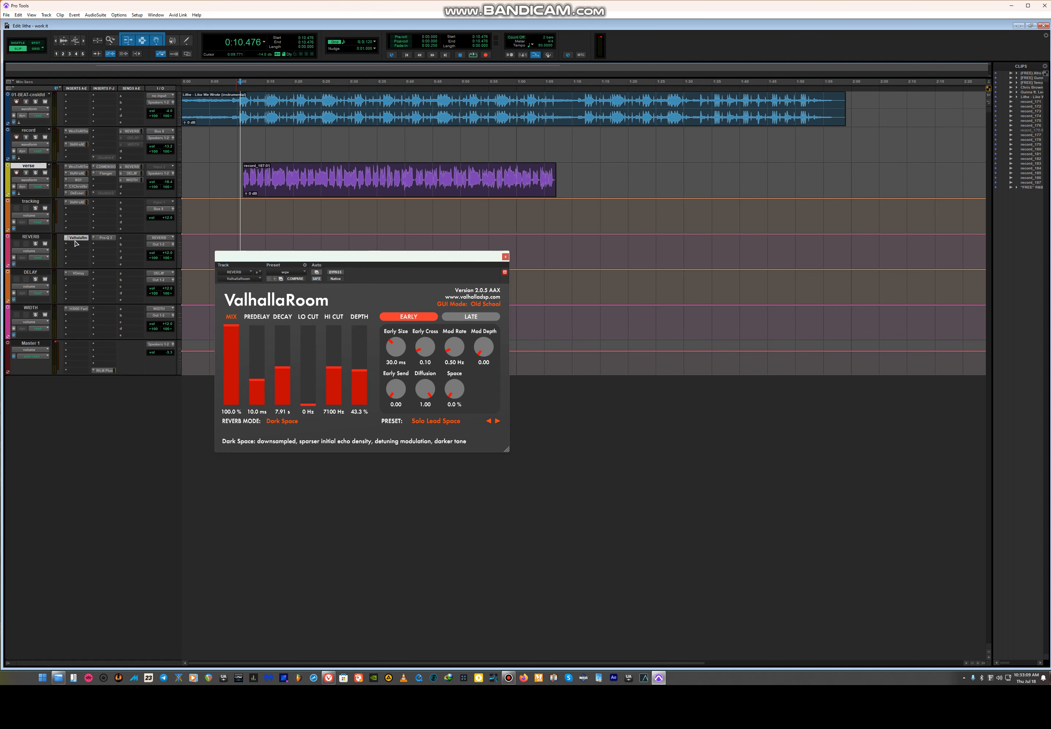
{"action": "left_click", "coordinate": [506, 257]}
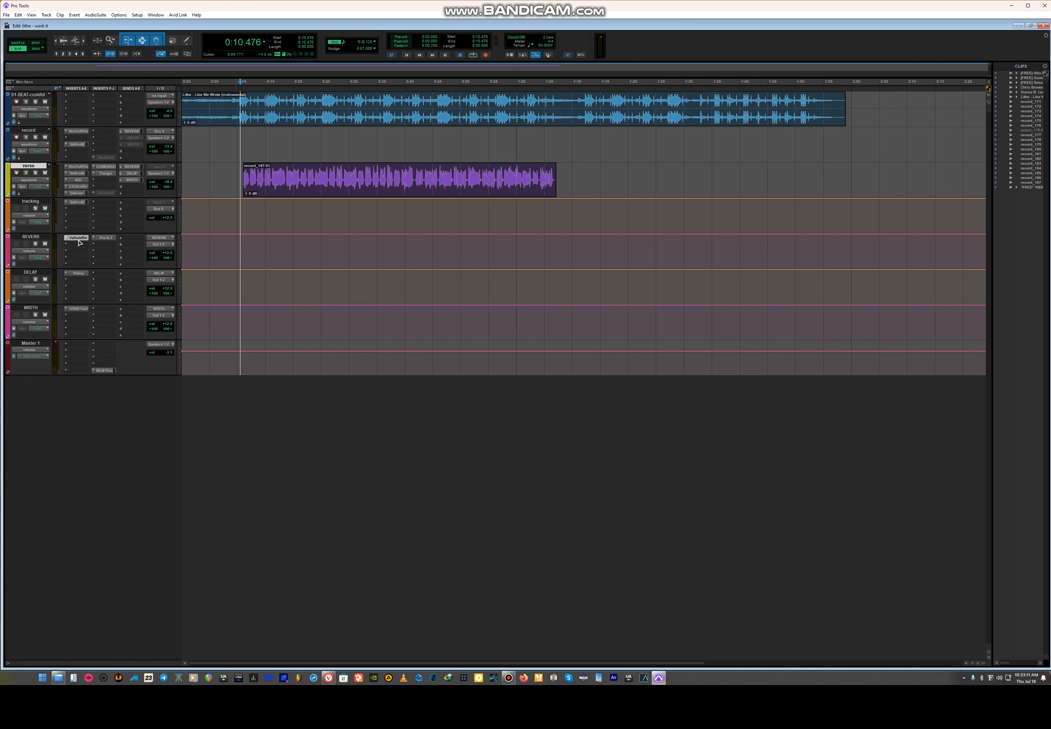
Step: Bring up the tracking track's StudioVerse effects chain on its welcome panel
{"action": "left_click", "coordinate": [104, 238]}
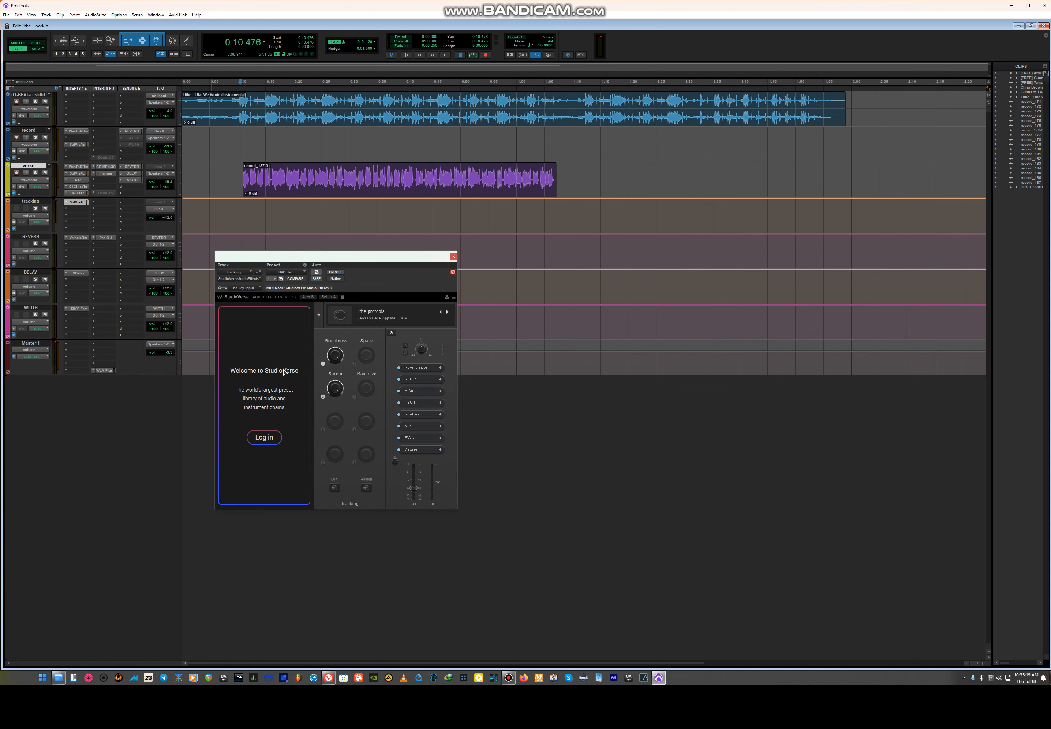
{"action": "mouse_move", "coordinate": [285, 435]}
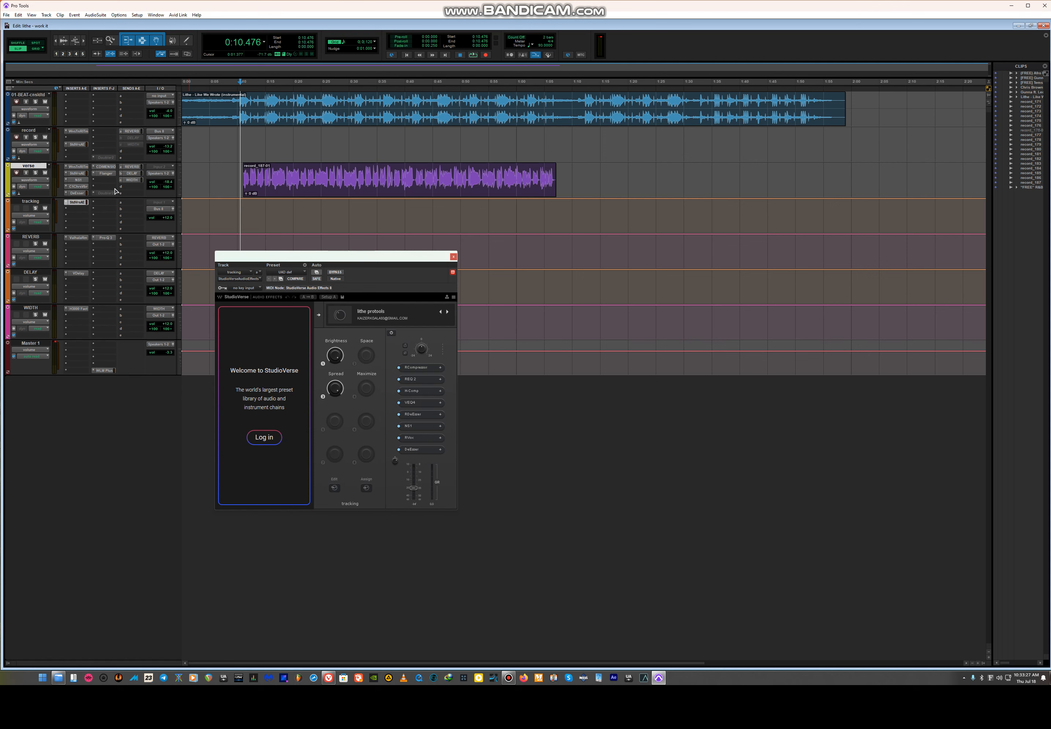
{"action": "left_click", "coordinate": [263, 437]}
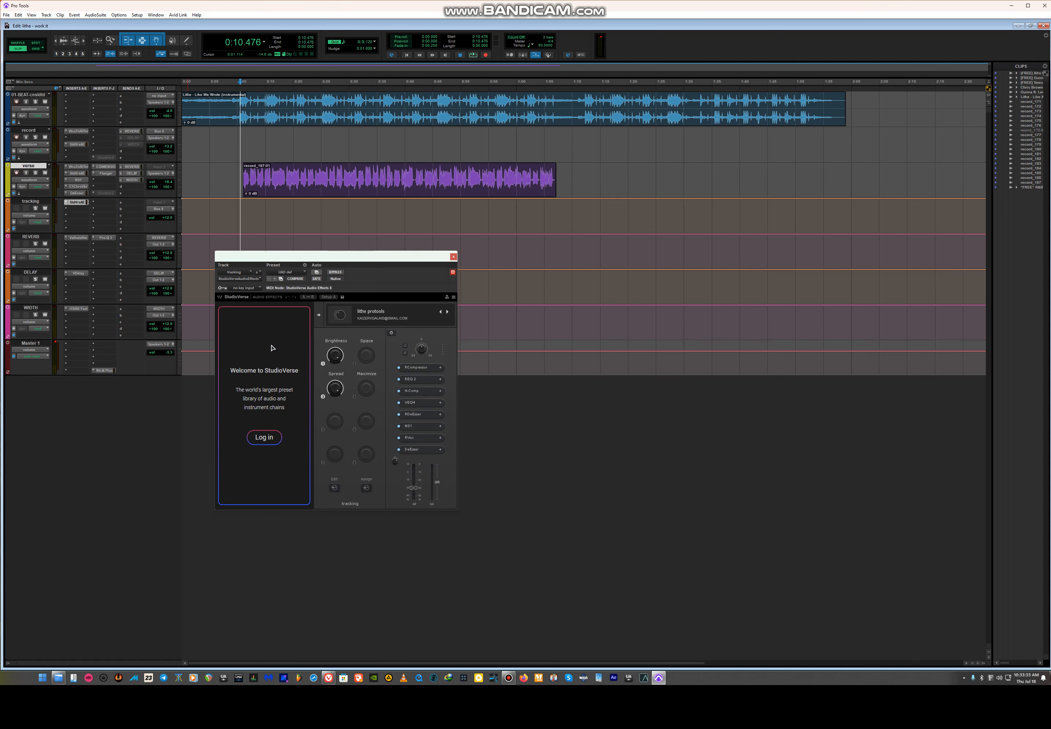
{"action": "mouse_move", "coordinate": [343, 402]}
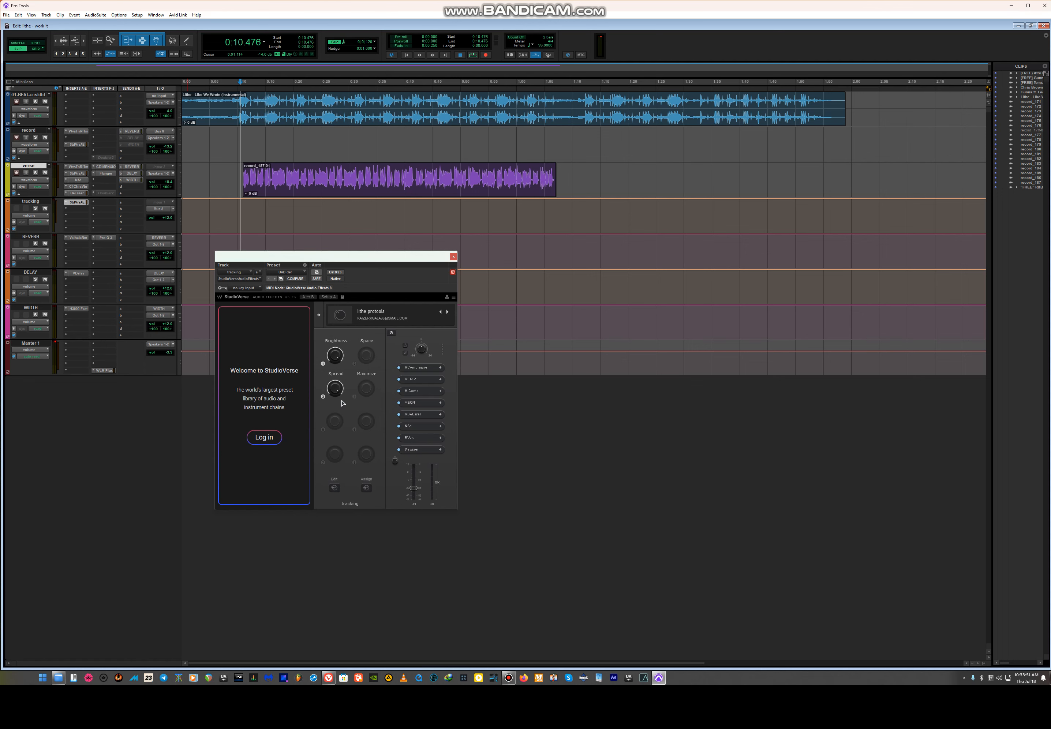
{"action": "mouse_move", "coordinate": [411, 315]}
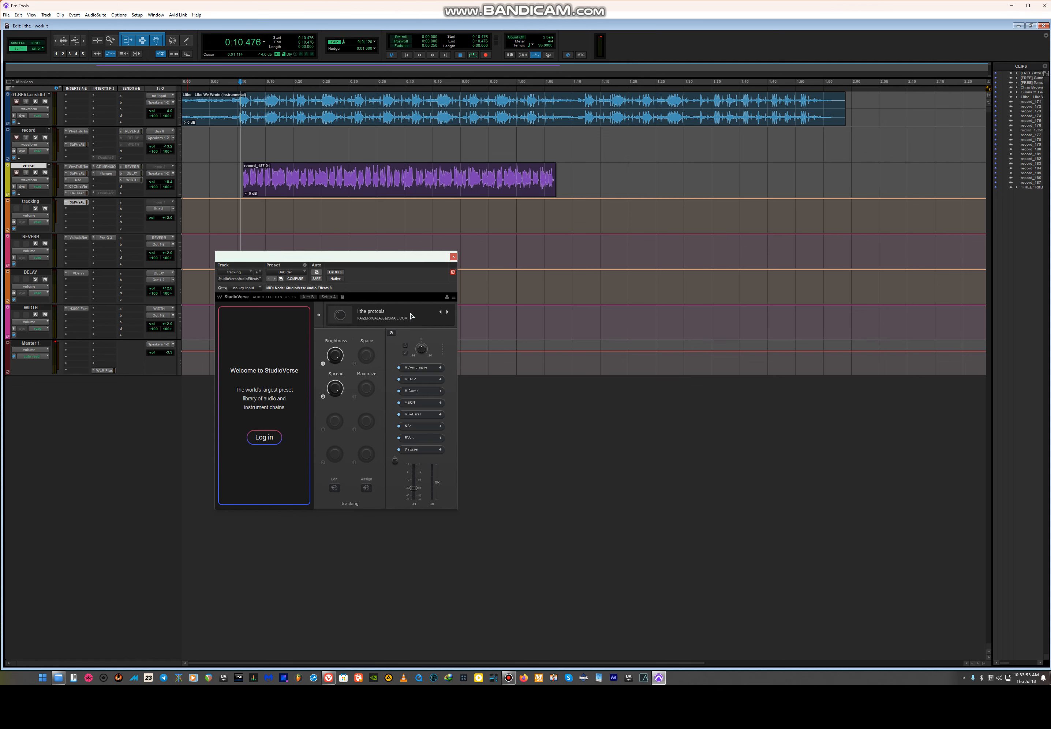
{"action": "mouse_move", "coordinate": [400, 323]}
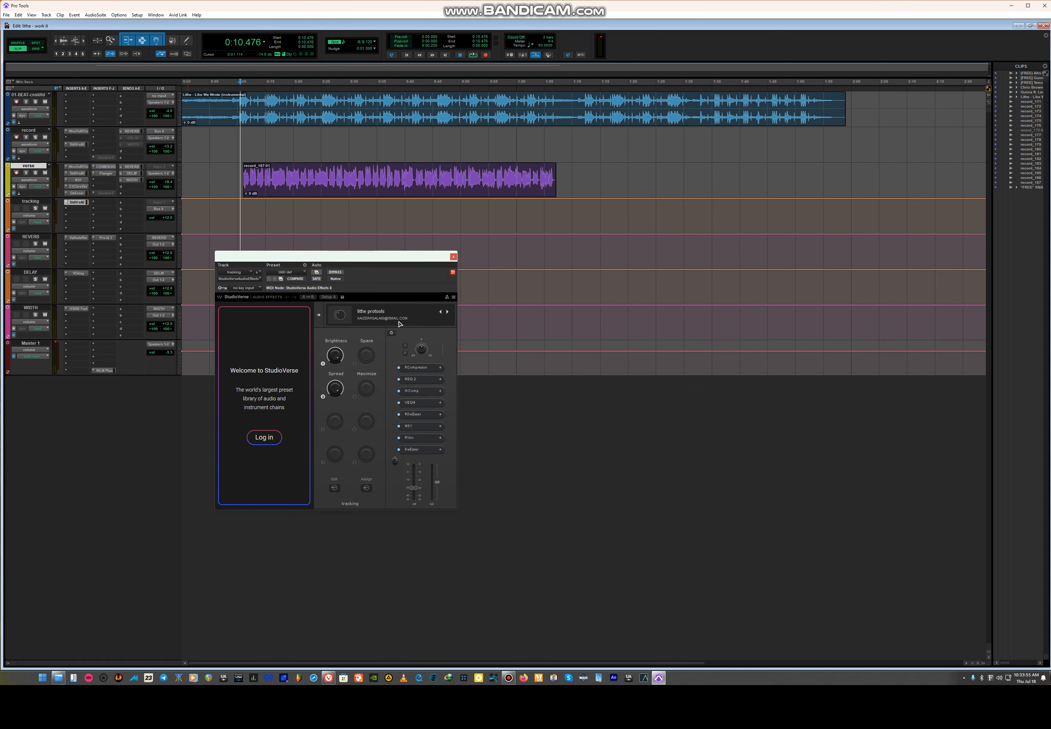
{"action": "mouse_move", "coordinate": [399, 322]}
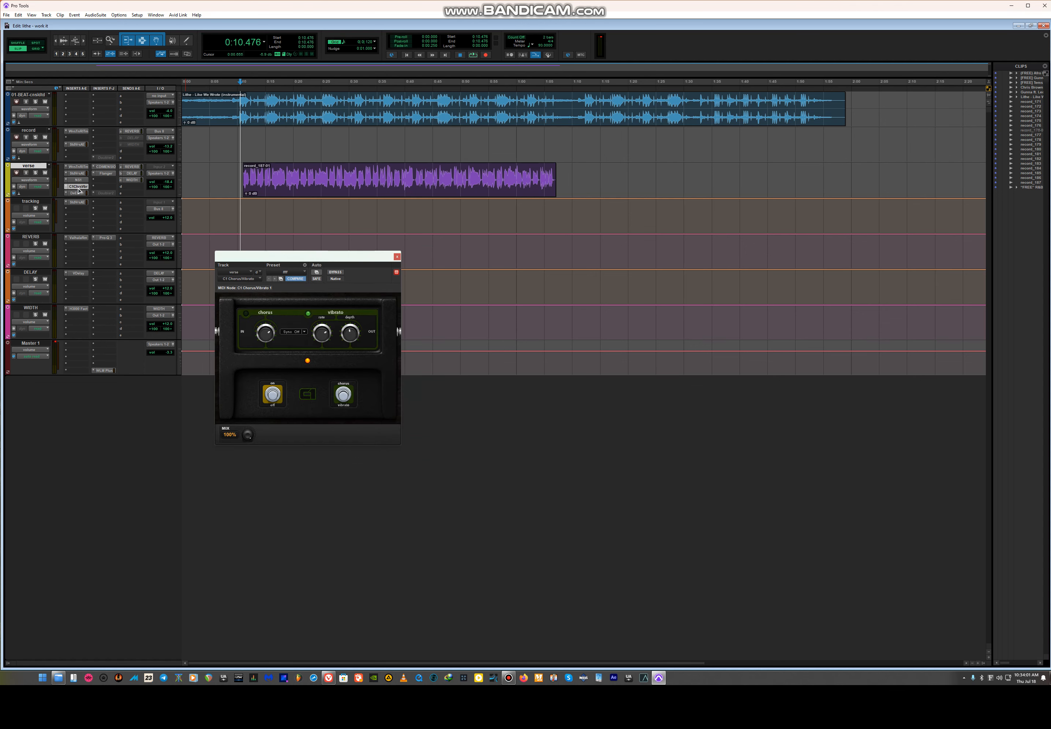
Step: Bring up the verse track's StudioVerse chain and inspect its AURALEAK vocal compressor
{"action": "left_click", "coordinate": [105, 173]}
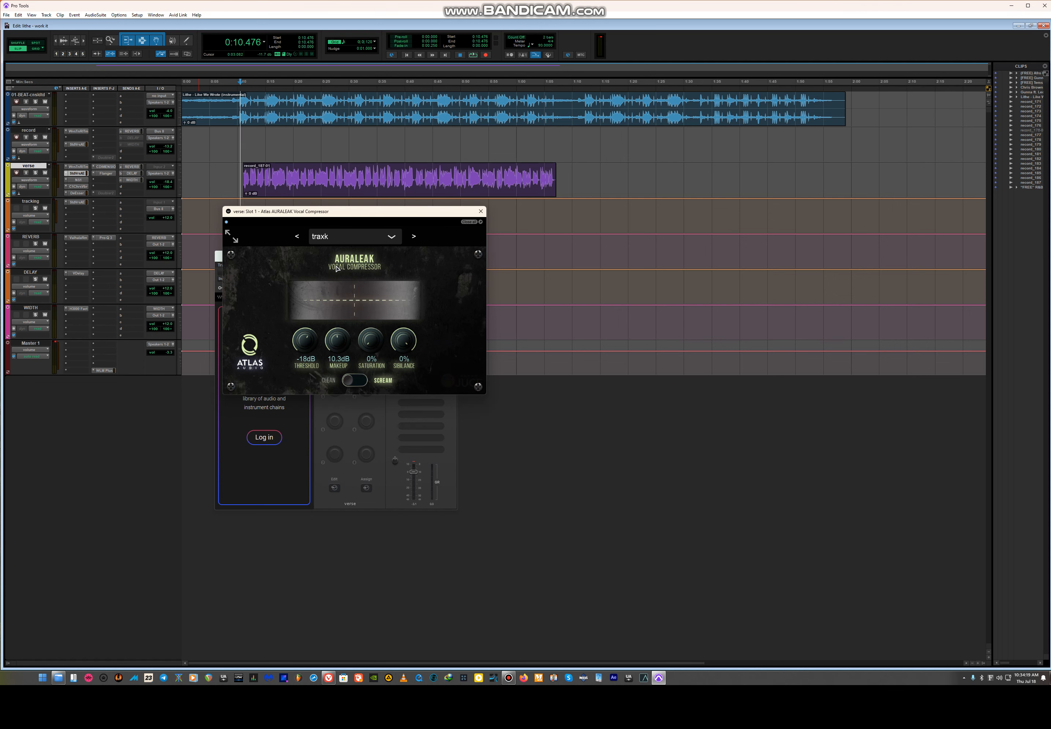
{"action": "mouse_move", "coordinate": [381, 273]}
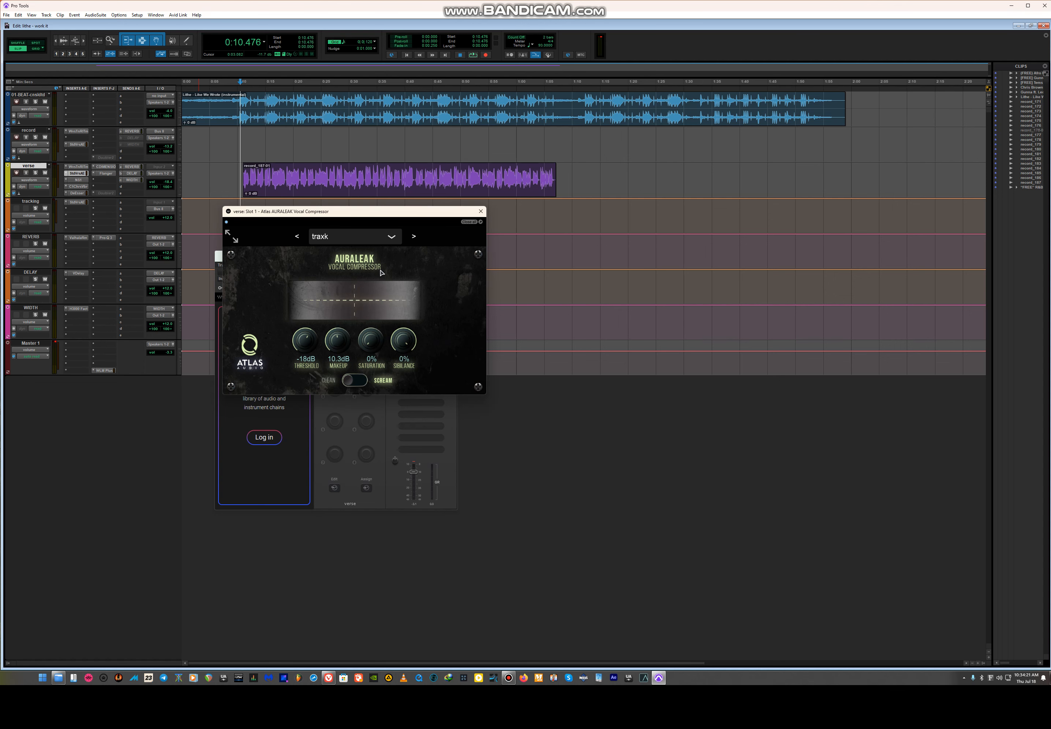
{"action": "left_click", "coordinate": [481, 211]}
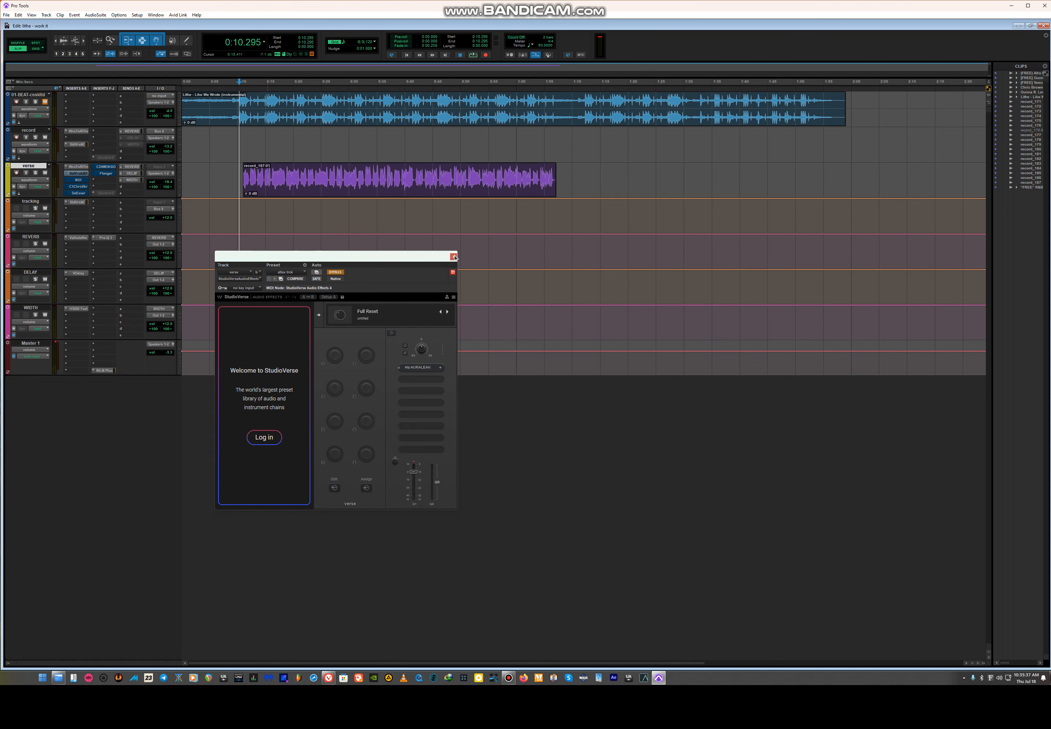
Step: Close the verse track's StudioVerse window and start session playback
{"action": "left_click", "coordinate": [454, 257]}
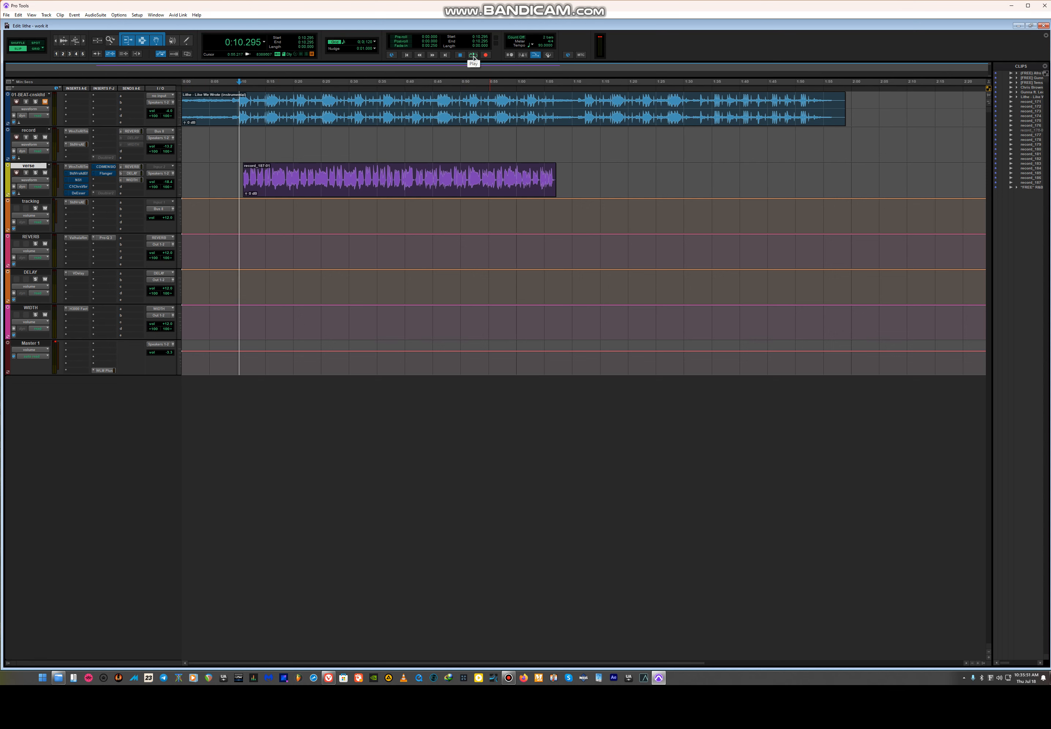
{"action": "left_click", "coordinate": [473, 55]}
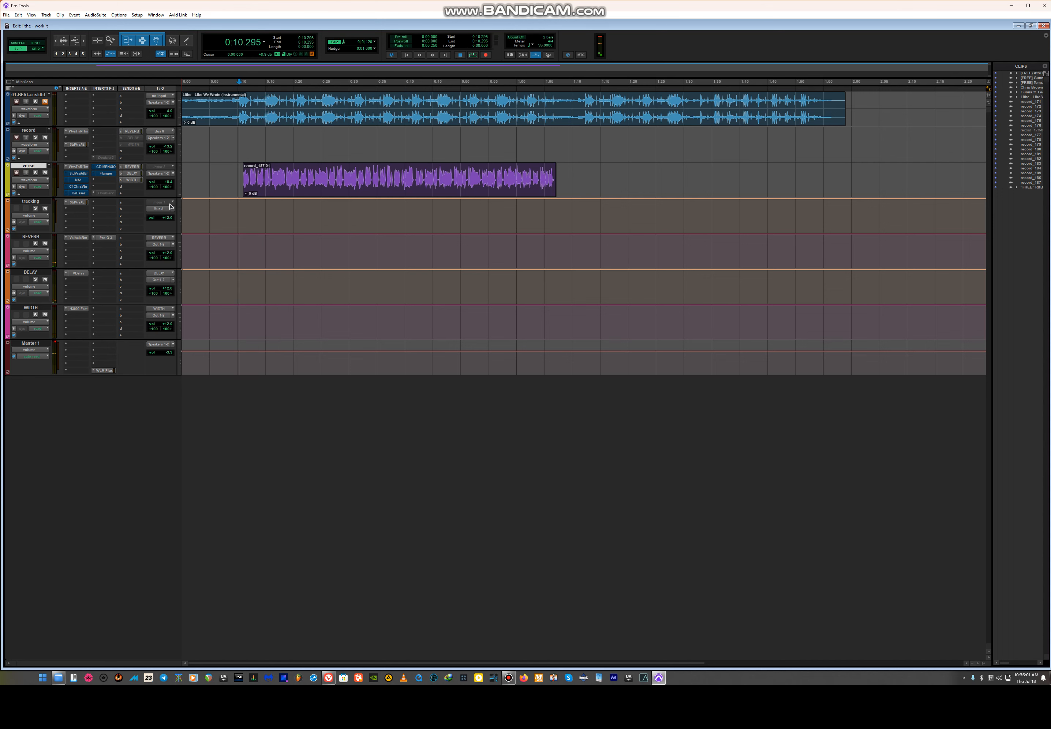
Step: View the tracking track's StudioVerse chain, then close its window
{"action": "left_click", "coordinate": [76, 202]}
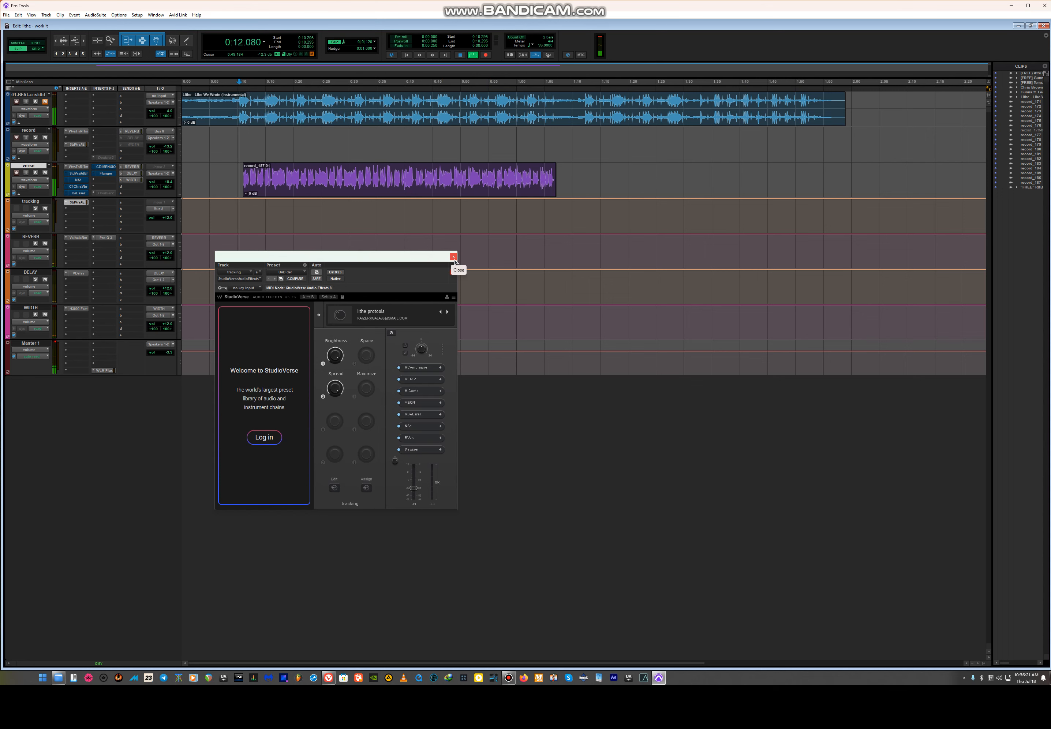
{"action": "left_click", "coordinate": [453, 257]}
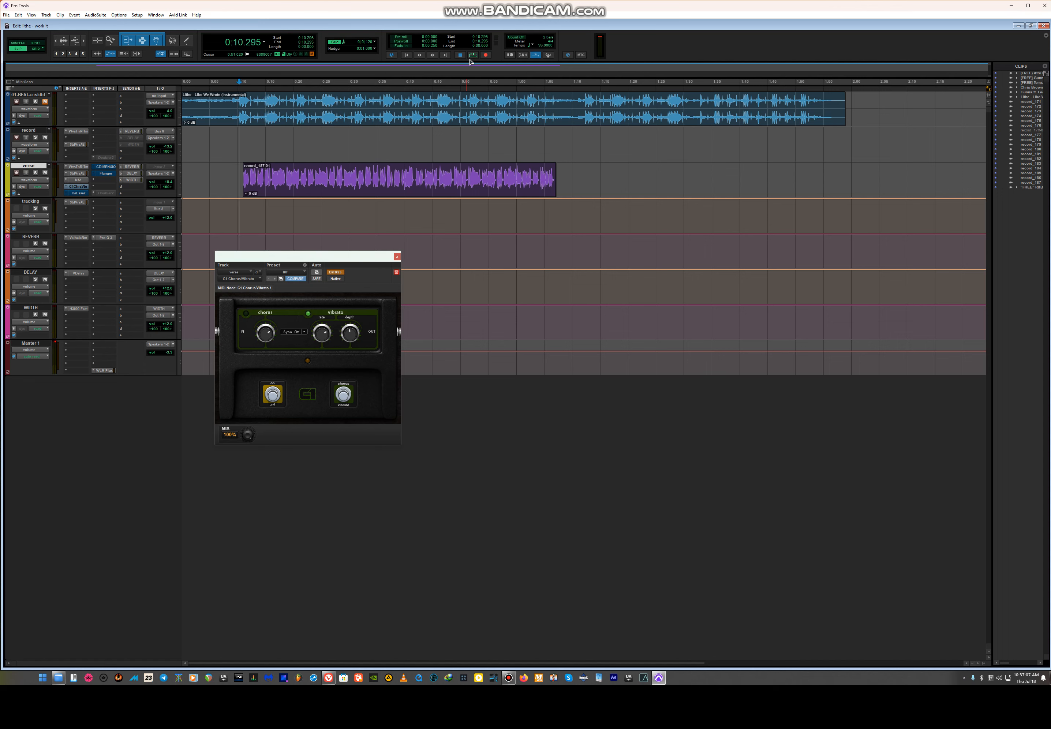
Step: Audition the verse while adjusting the chorus/vibrato depth, then bring up the verse DeEsser
{"action": "left_click", "coordinate": [460, 55]}
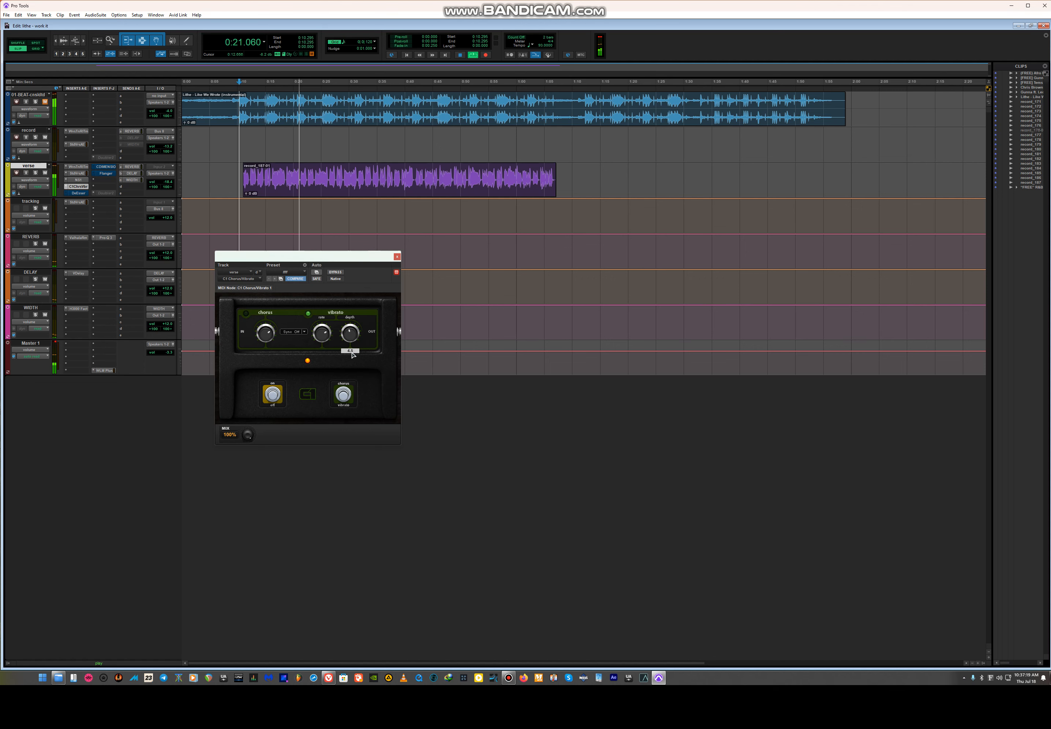
{"action": "left_click_drag", "start_coordinate": [349, 332], "coordinate": [349, 335]}
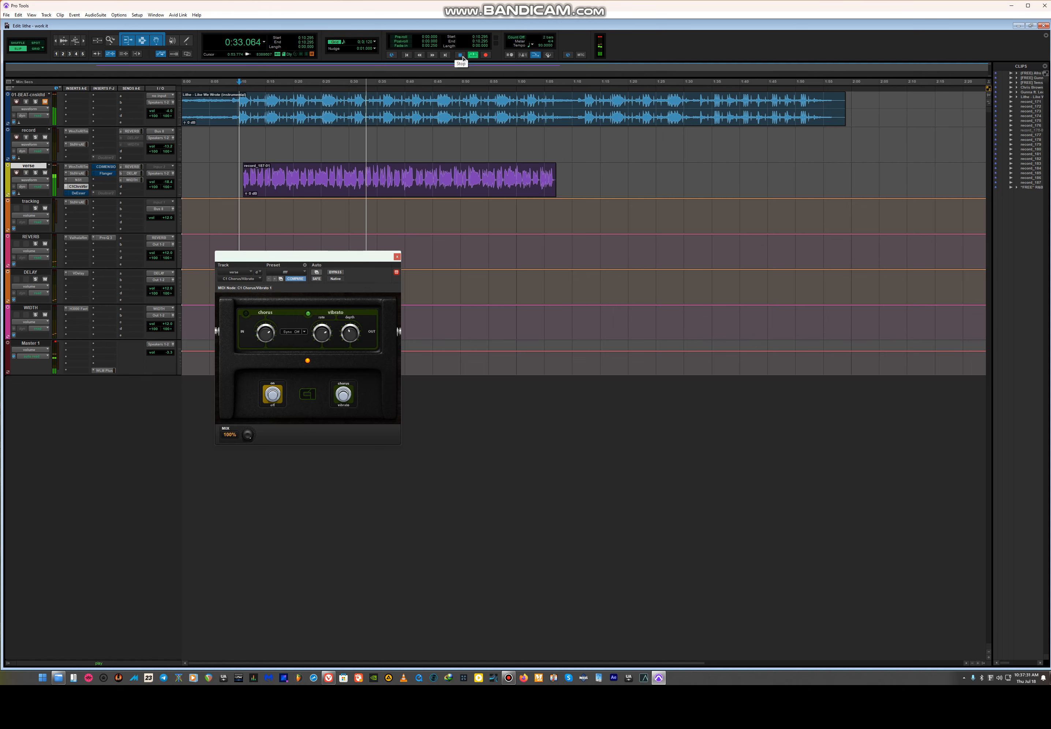
{"action": "left_click", "coordinate": [461, 55]}
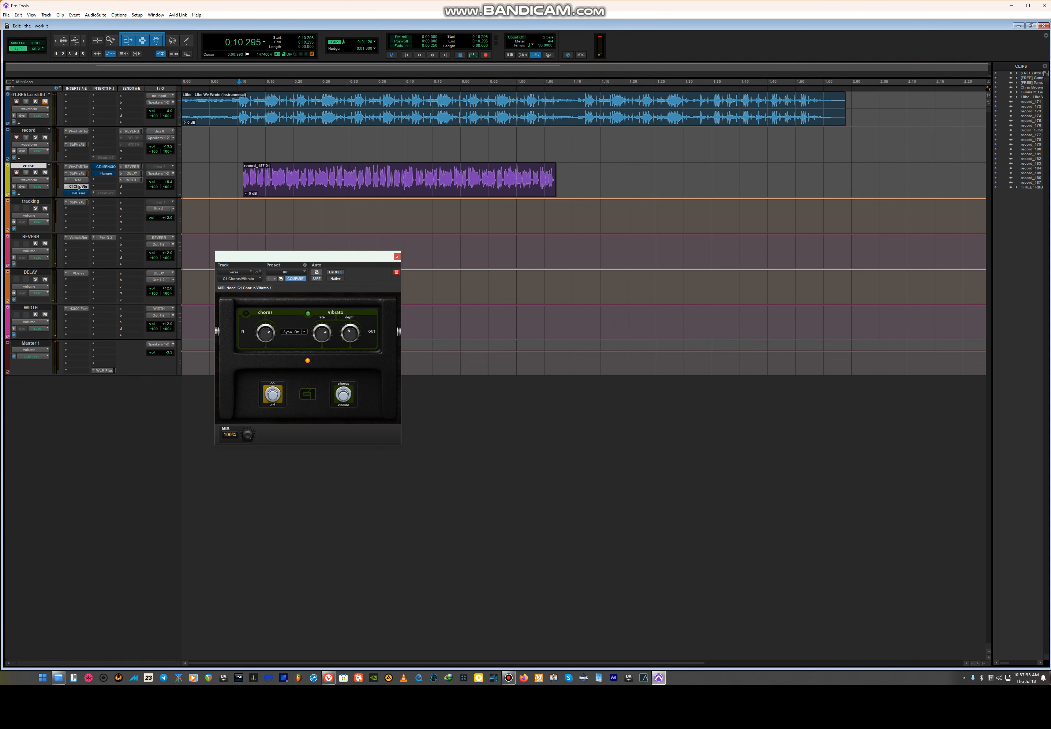
{"action": "left_click", "coordinate": [77, 193]}
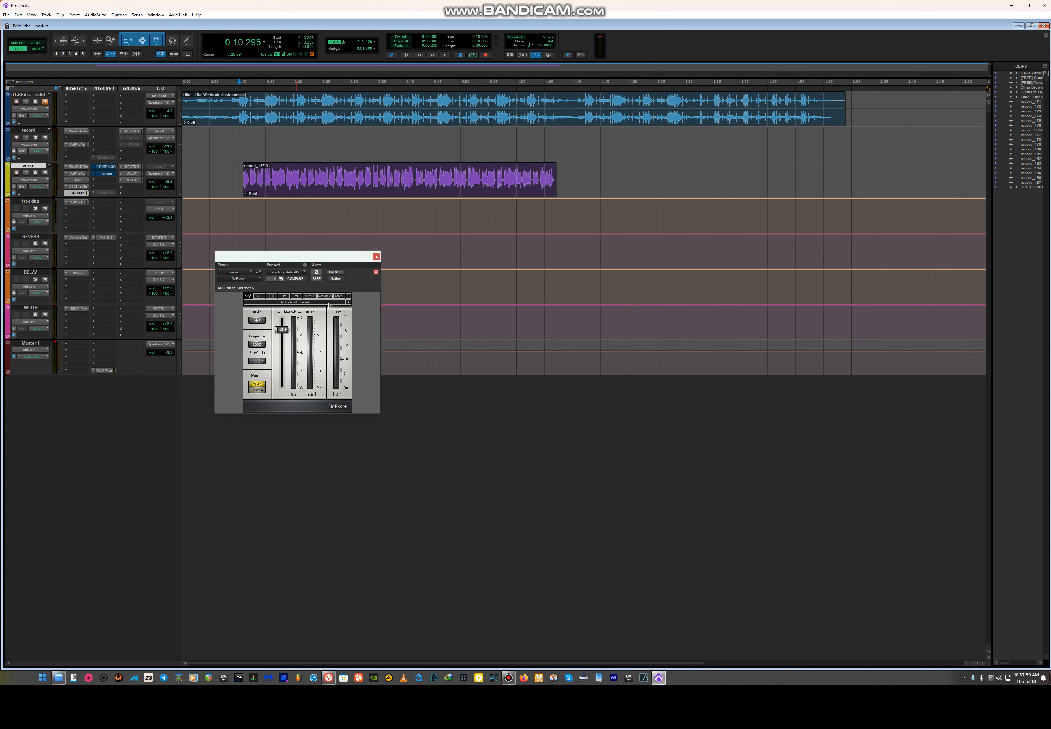
Step: Play the verse and toggle the bypassed Chorus DIMENSION-D effect
{"action": "left_click", "coordinate": [471, 54]}
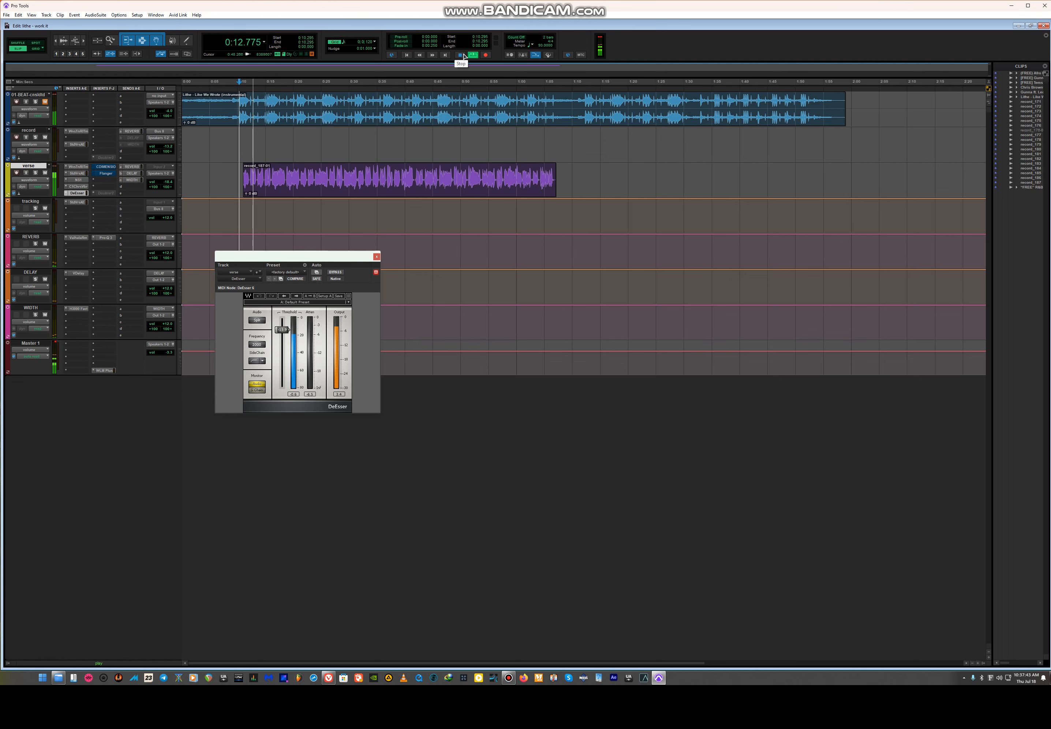
{"action": "left_click", "coordinate": [484, 55]}
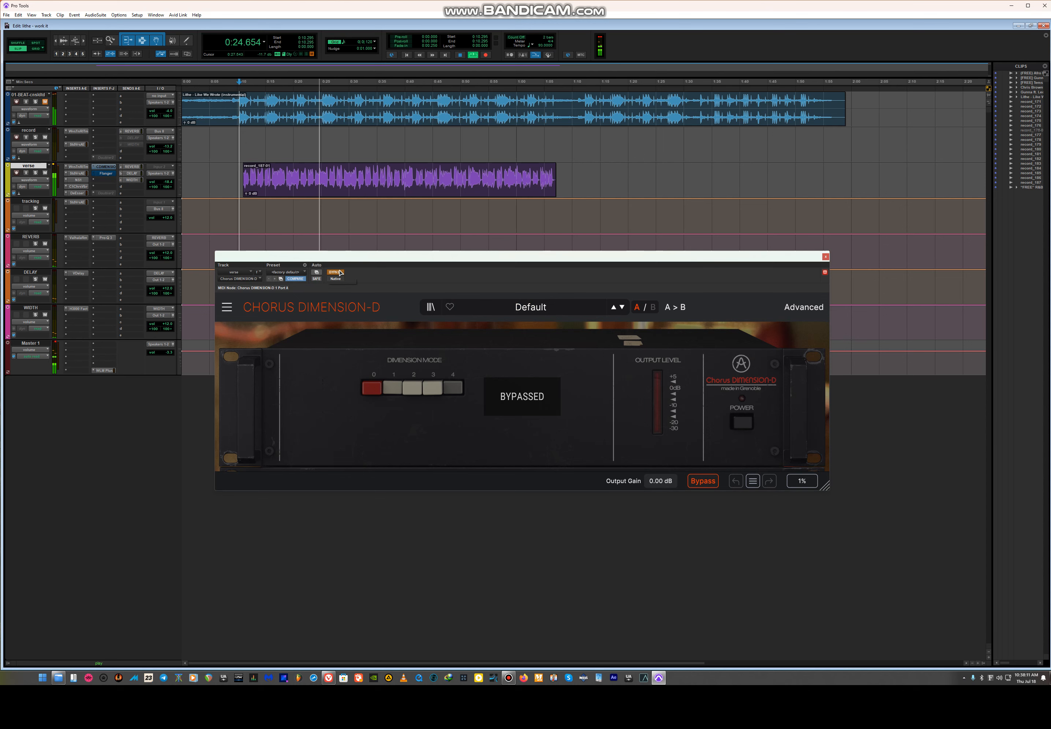
{"action": "left_click", "coordinate": [332, 272]}
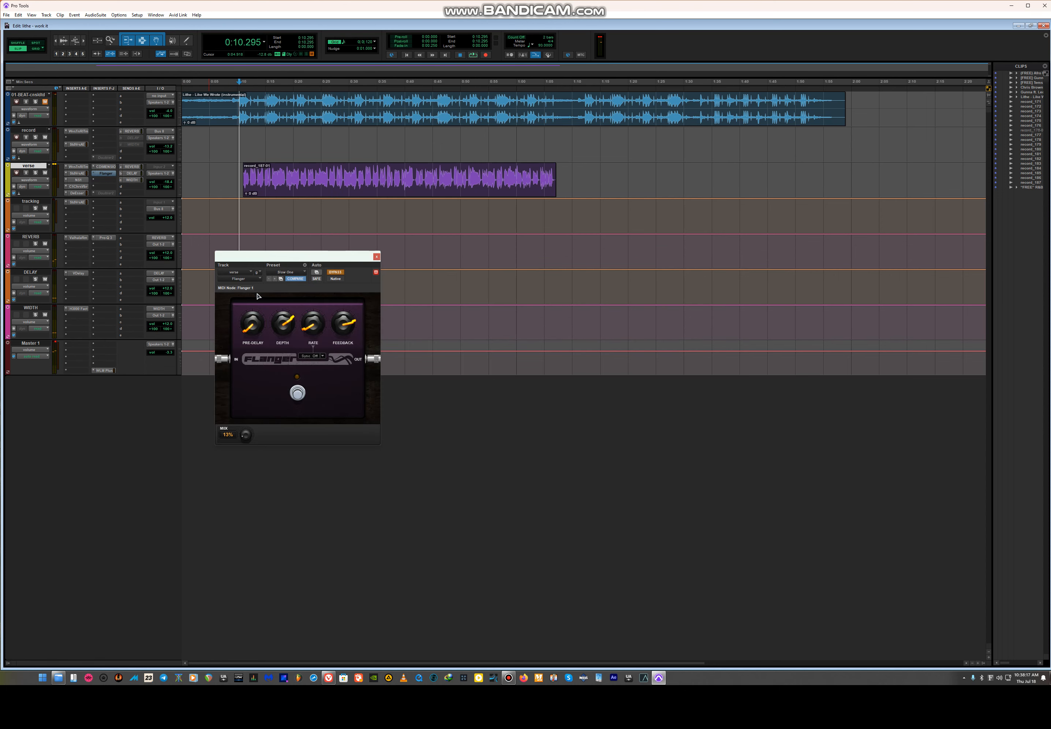
{"action": "mouse_move", "coordinate": [315, 373]}
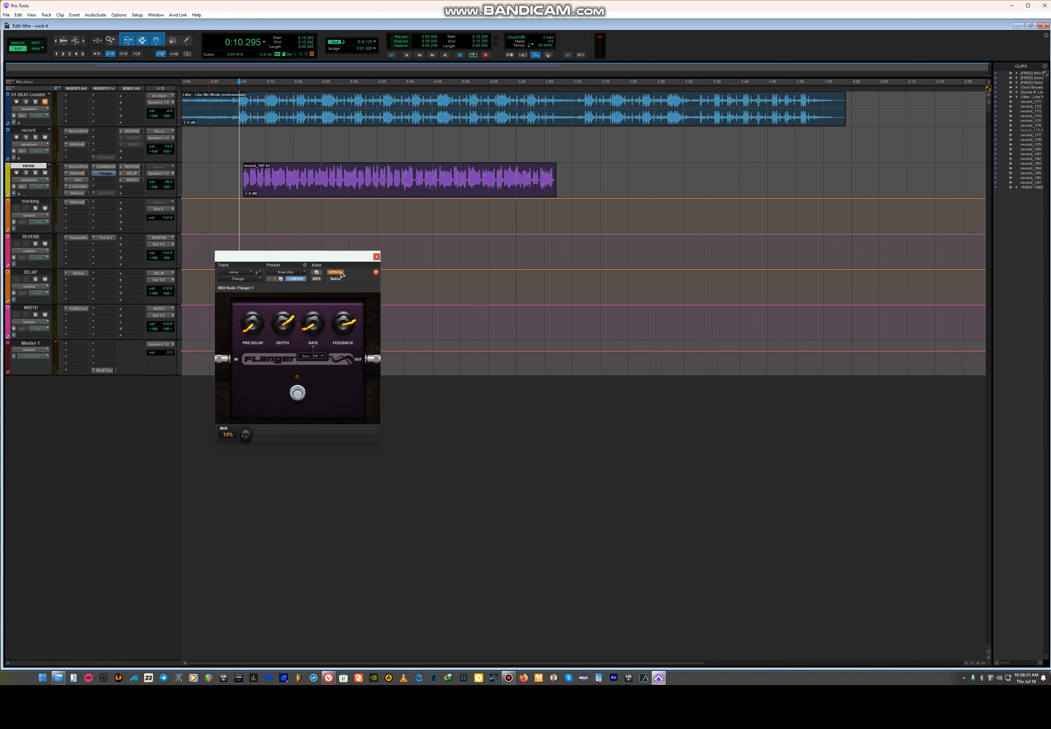
Step: Switch the verse flanger on and play the session to hear it
{"action": "left_click", "coordinate": [337, 272]}
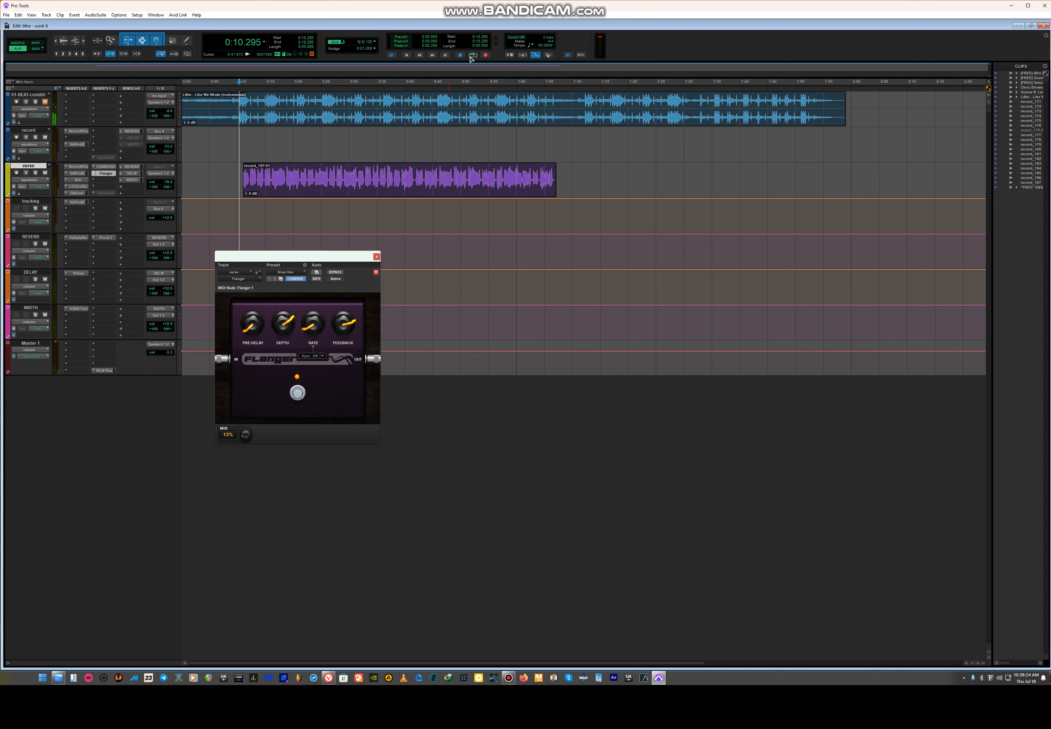
{"action": "left_click", "coordinate": [460, 54]}
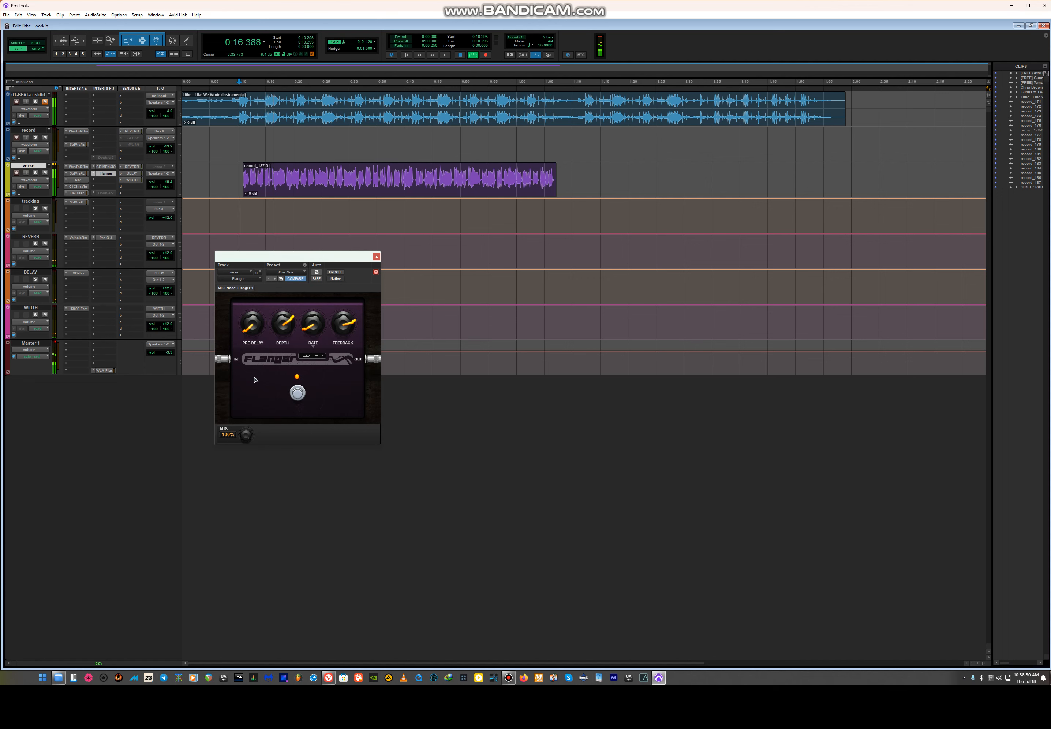
{"action": "left_click_drag", "start_coordinate": [245, 434], "coordinate": [245, 443]}
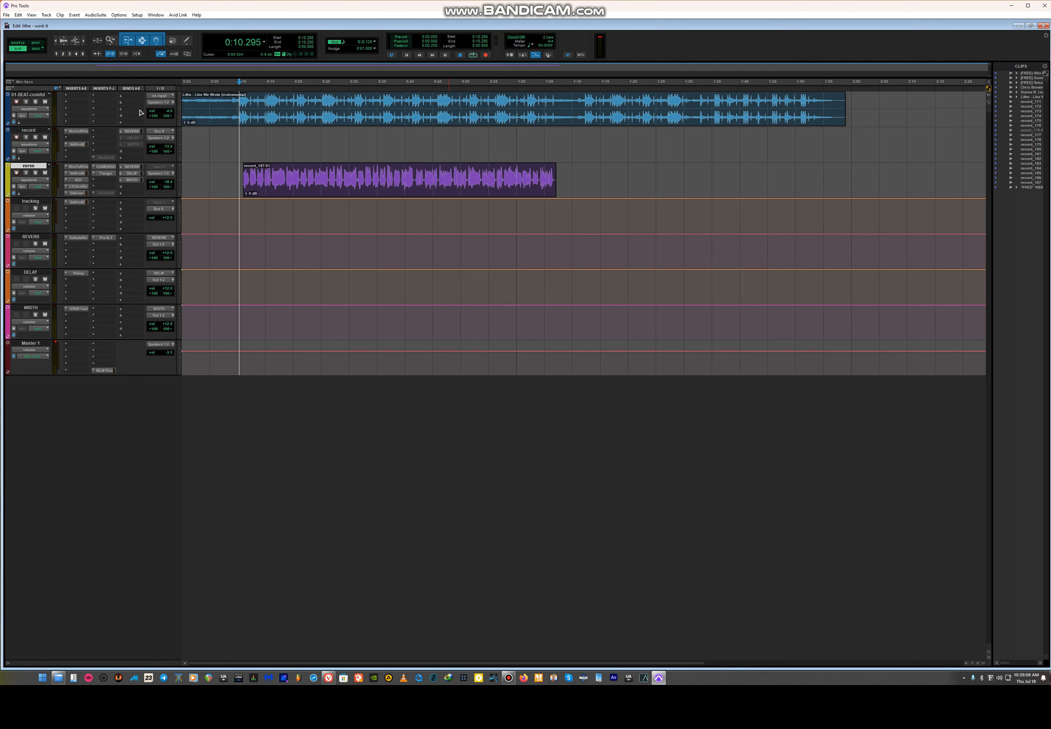
{"action": "mouse_move", "coordinate": [127, 109]}
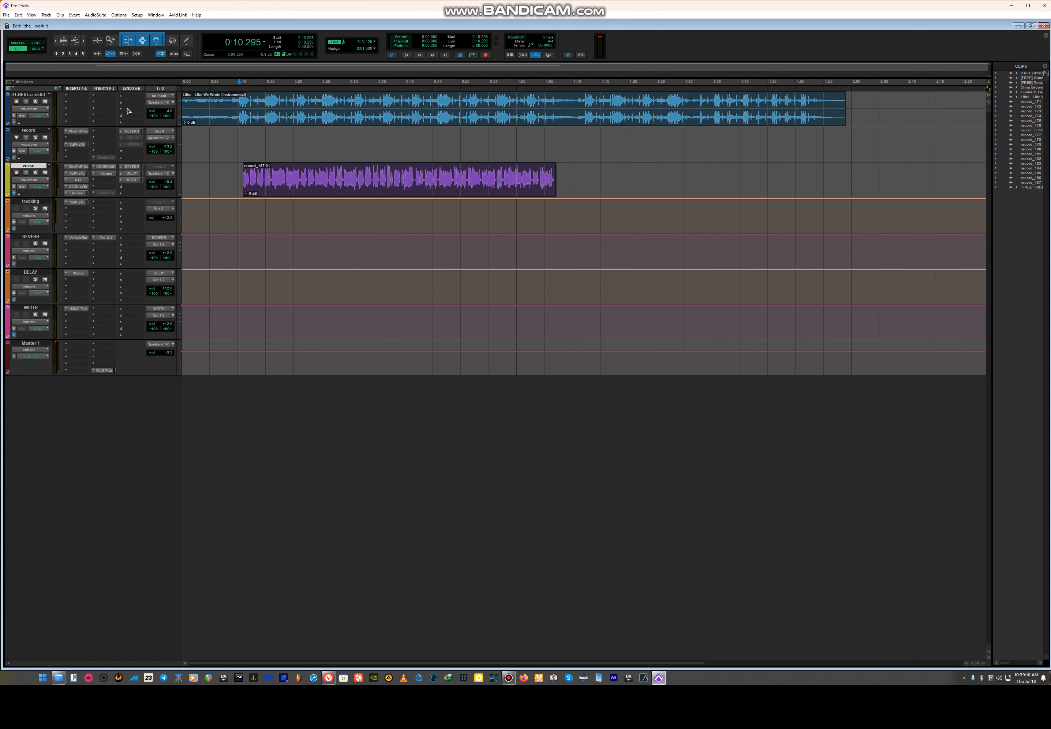
{"action": "mouse_move", "coordinate": [161, 155]}
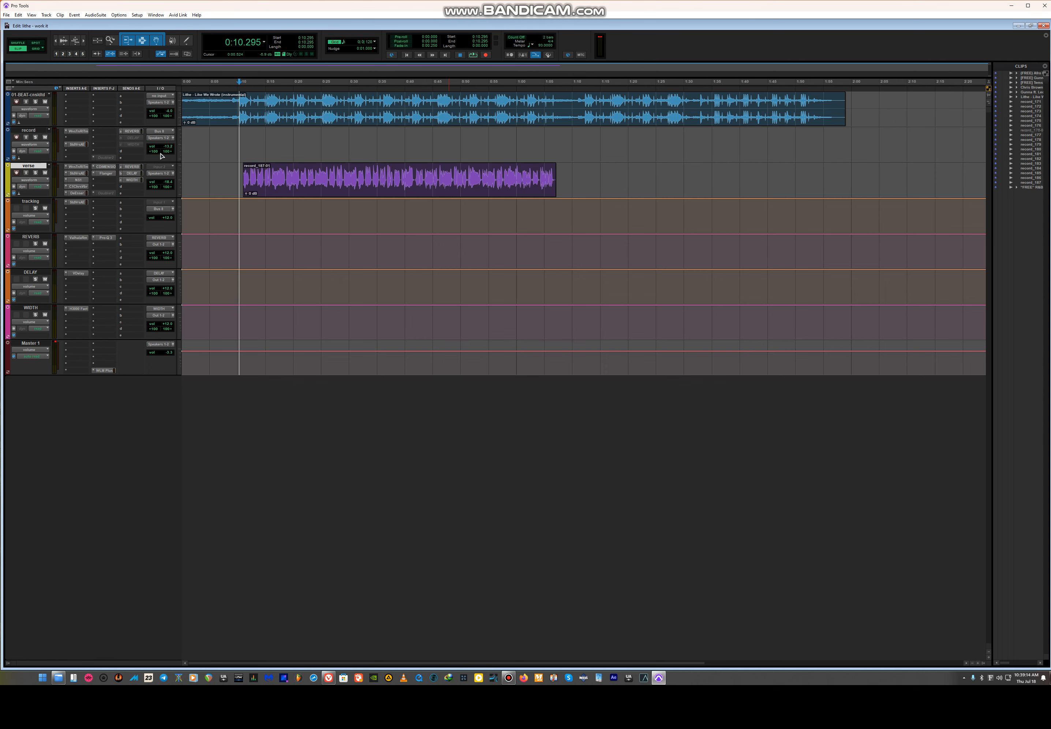
{"action": "mouse_move", "coordinate": [59, 214]}
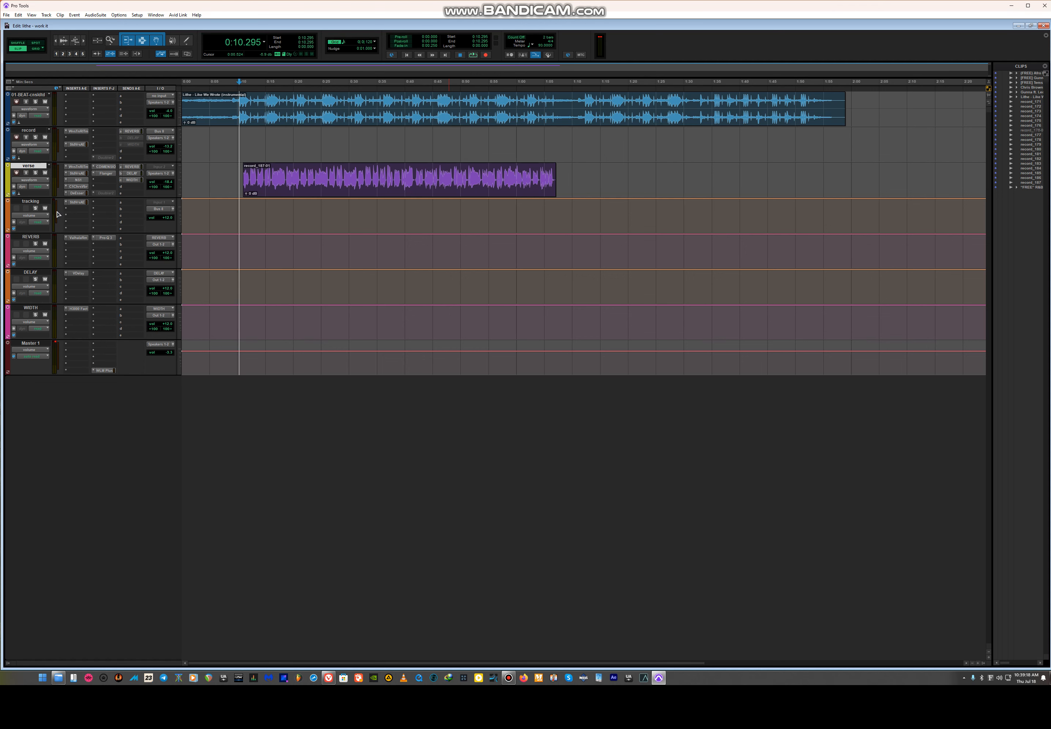
{"action": "mouse_move", "coordinate": [75, 207]}
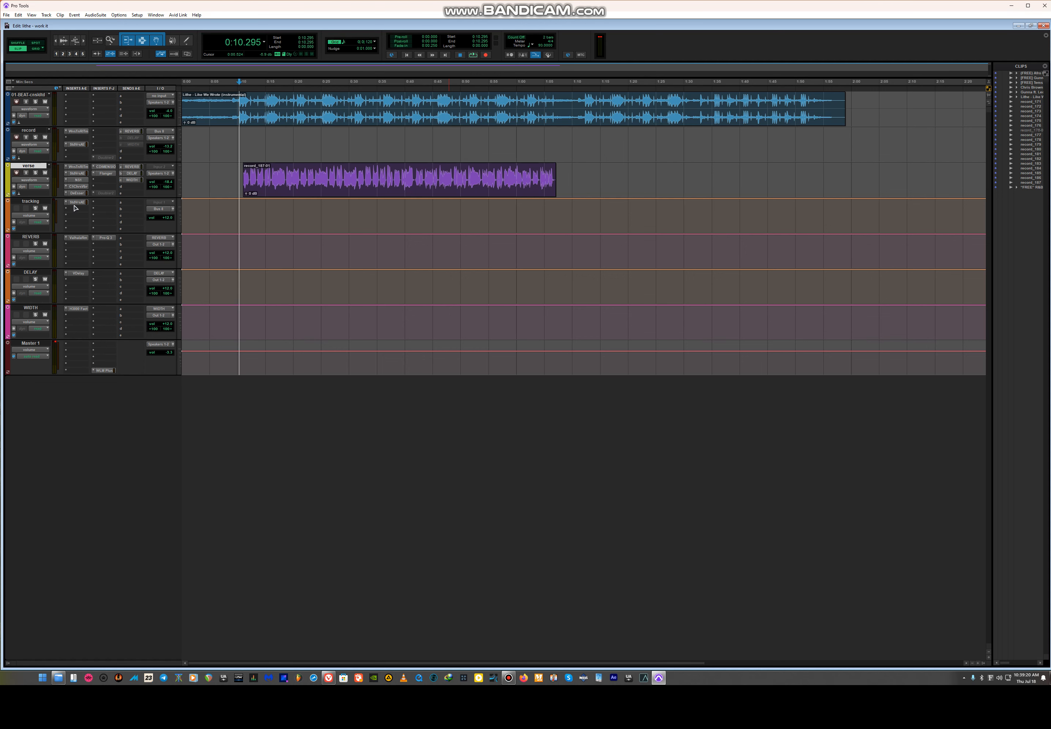
{"action": "mouse_move", "coordinate": [71, 210]}
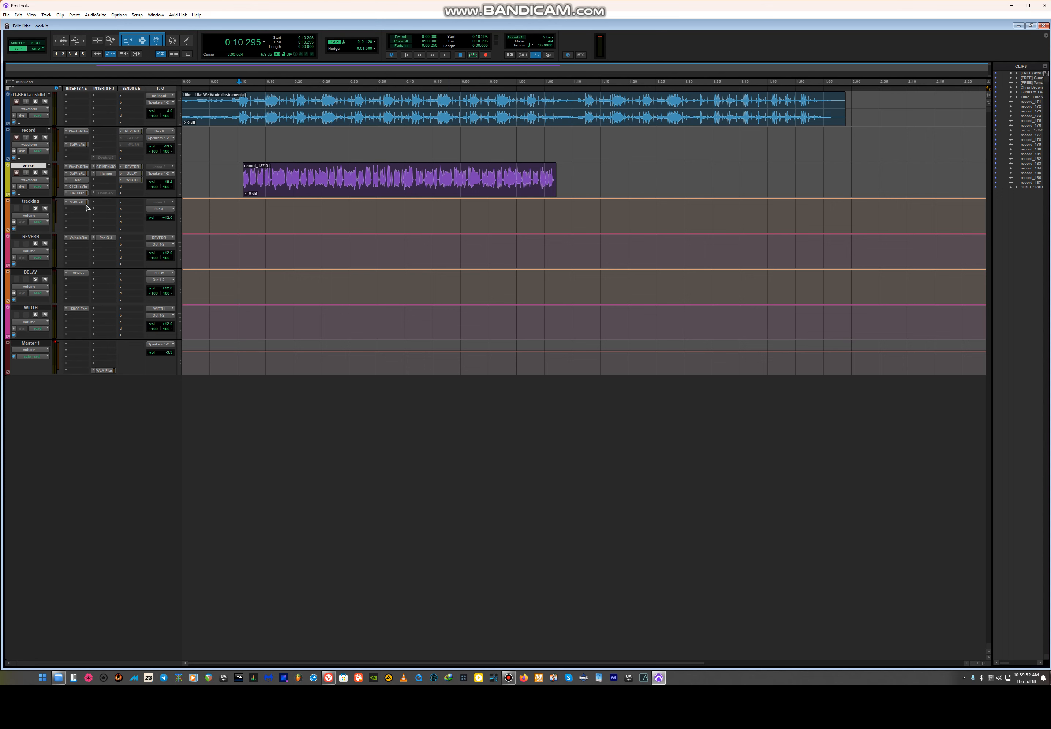
Step: Bring up the StudioVerse effects chain on the tracking track
{"action": "left_click", "coordinate": [75, 202]}
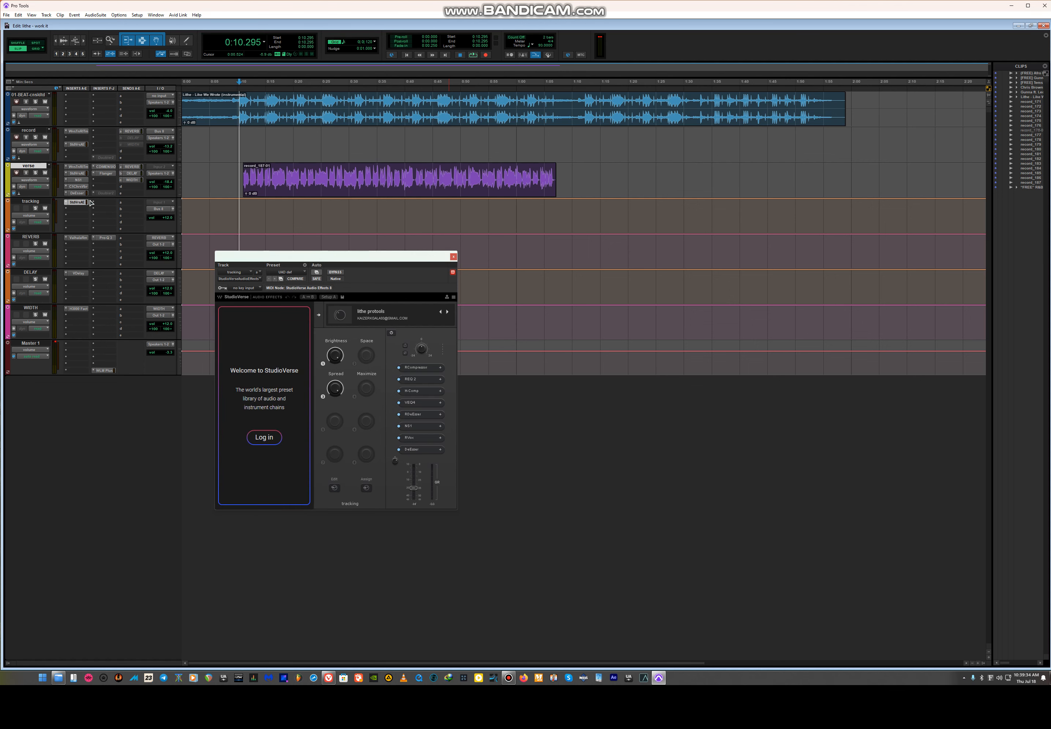
{"action": "mouse_move", "coordinate": [171, 224]}
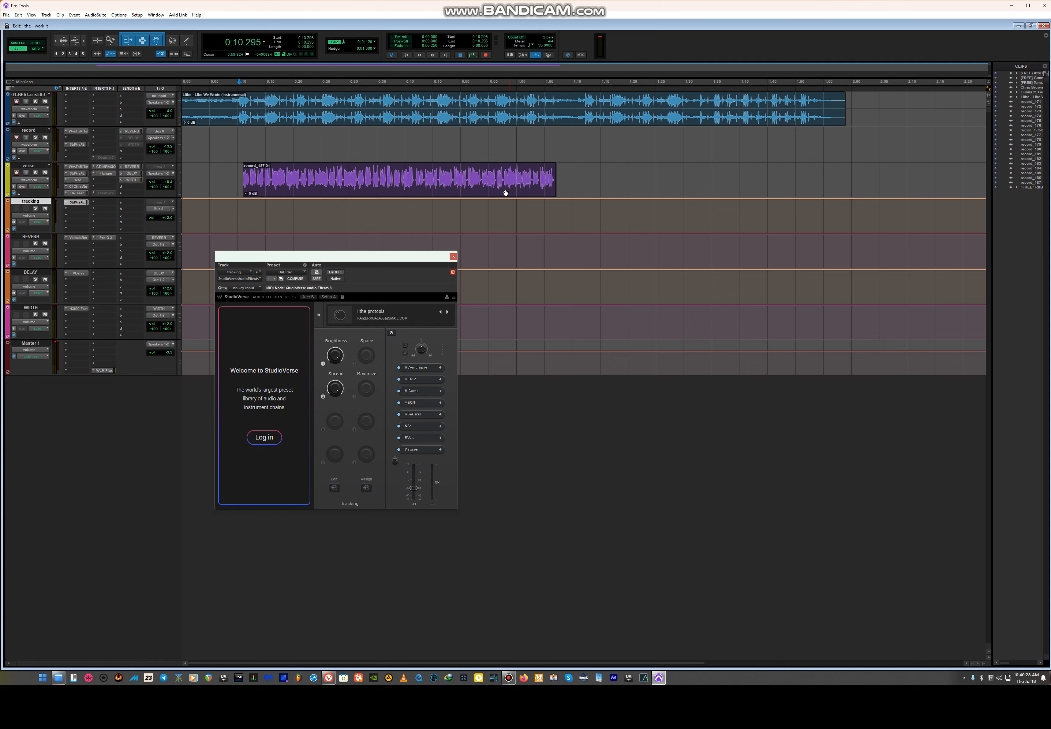
{"action": "mouse_move", "coordinate": [427, 374]}
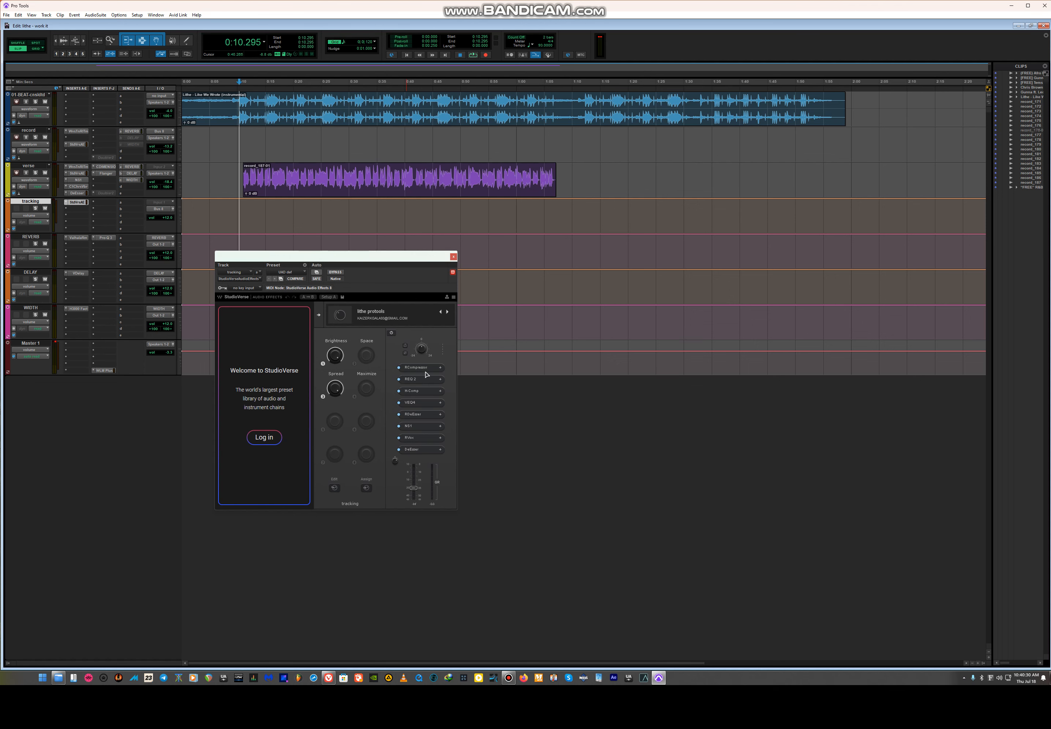
Step: Step through the tracking chain's RCompressor and REQ 2, closing each after viewing
{"action": "left_click", "coordinate": [415, 368]}
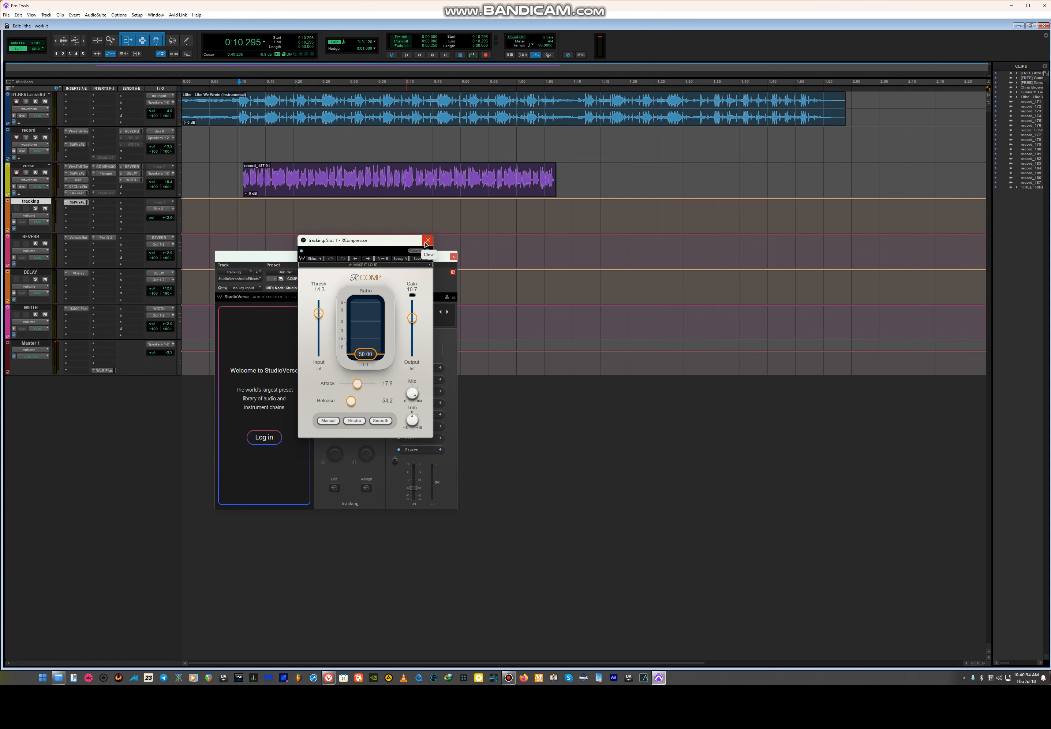
{"action": "left_click", "coordinate": [427, 242]}
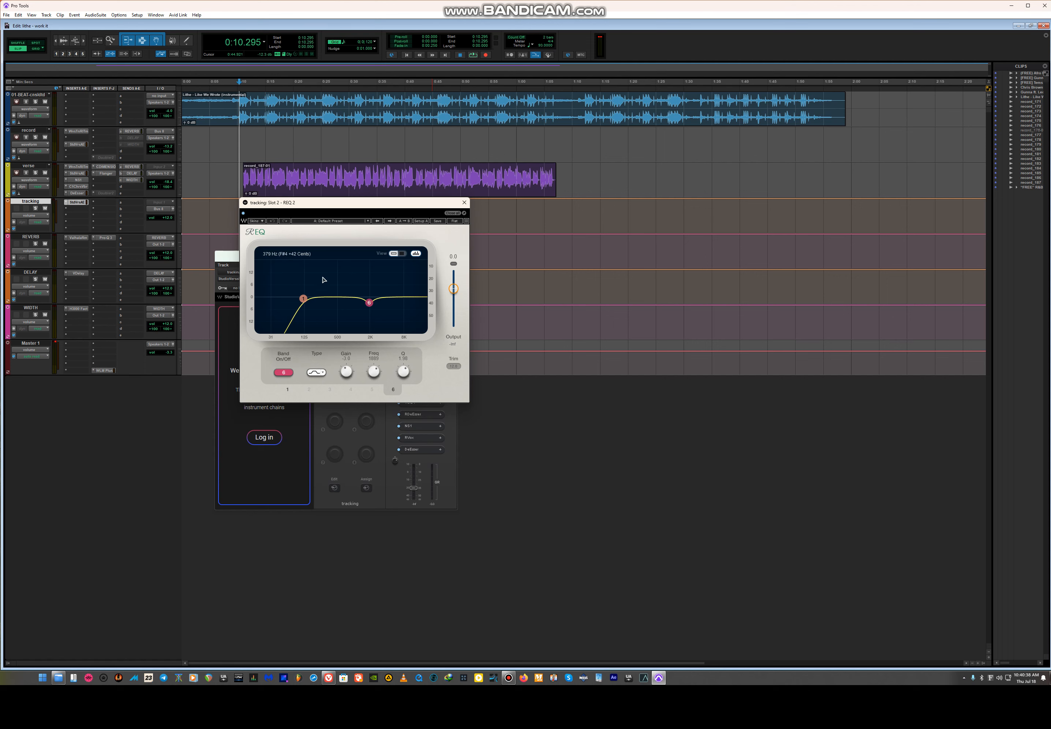
{"action": "left_click_drag", "start_coordinate": [302, 299], "coordinate": [303, 299]}
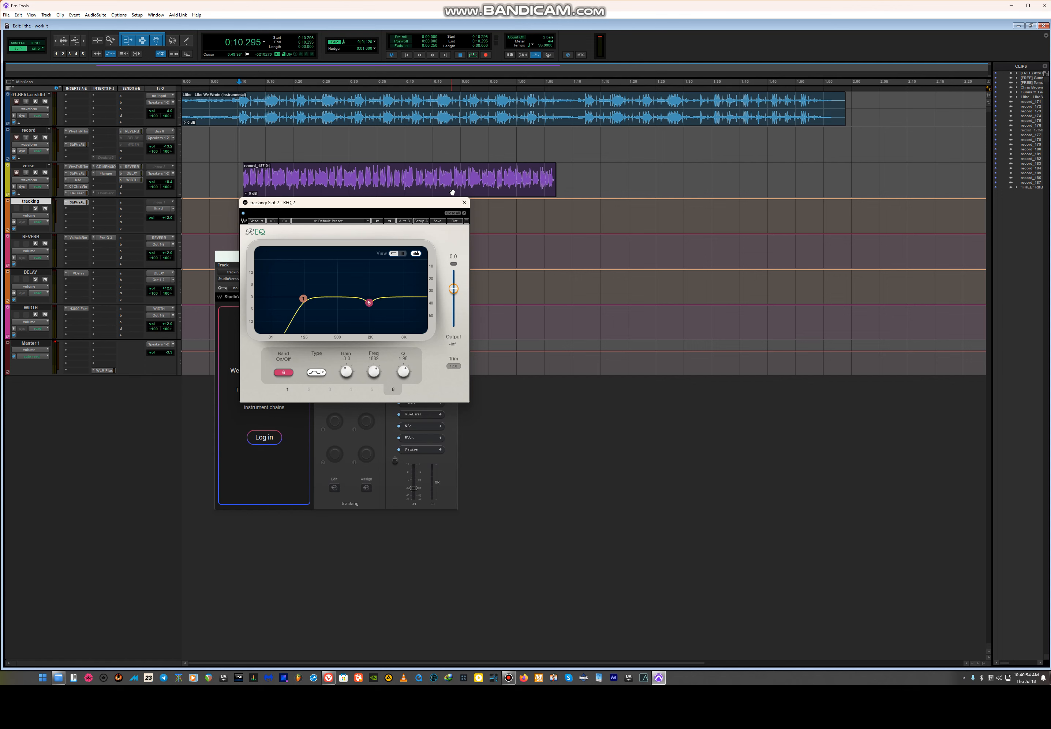
{"action": "mouse_move", "coordinate": [464, 202]}
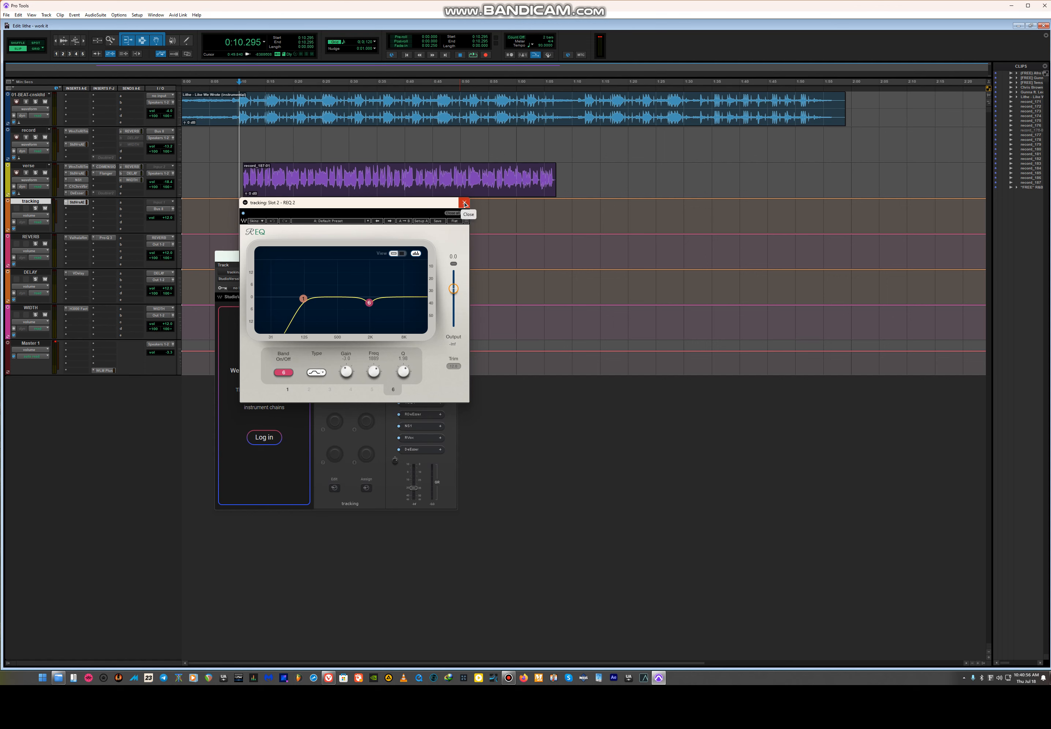
{"action": "left_click", "coordinate": [464, 202]}
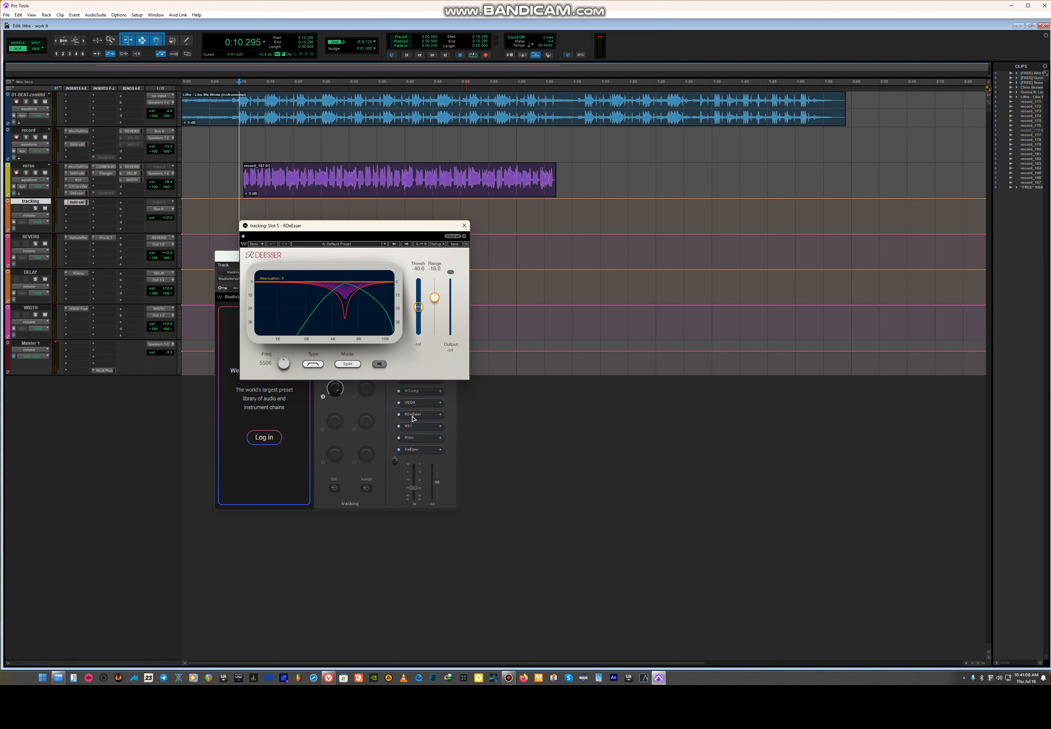
Step: View the chain's NS1 noise suppressor, R-Vox and DeEsser in turn, closing each
{"action": "left_click", "coordinate": [409, 426]}
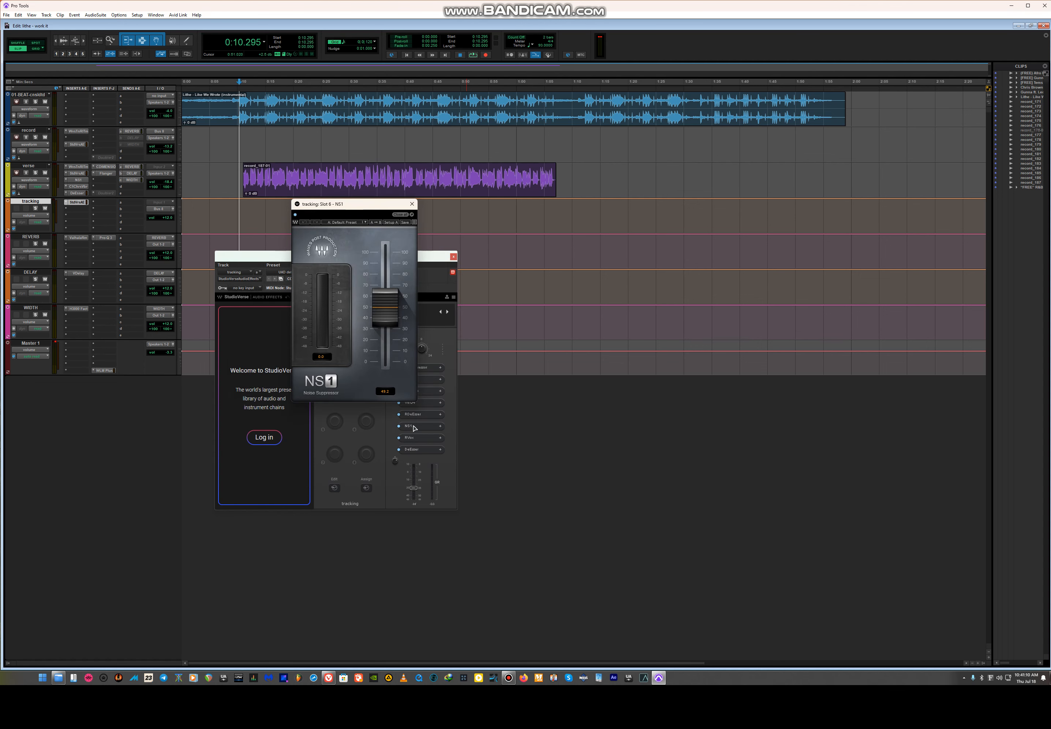
{"action": "left_click", "coordinate": [410, 438]}
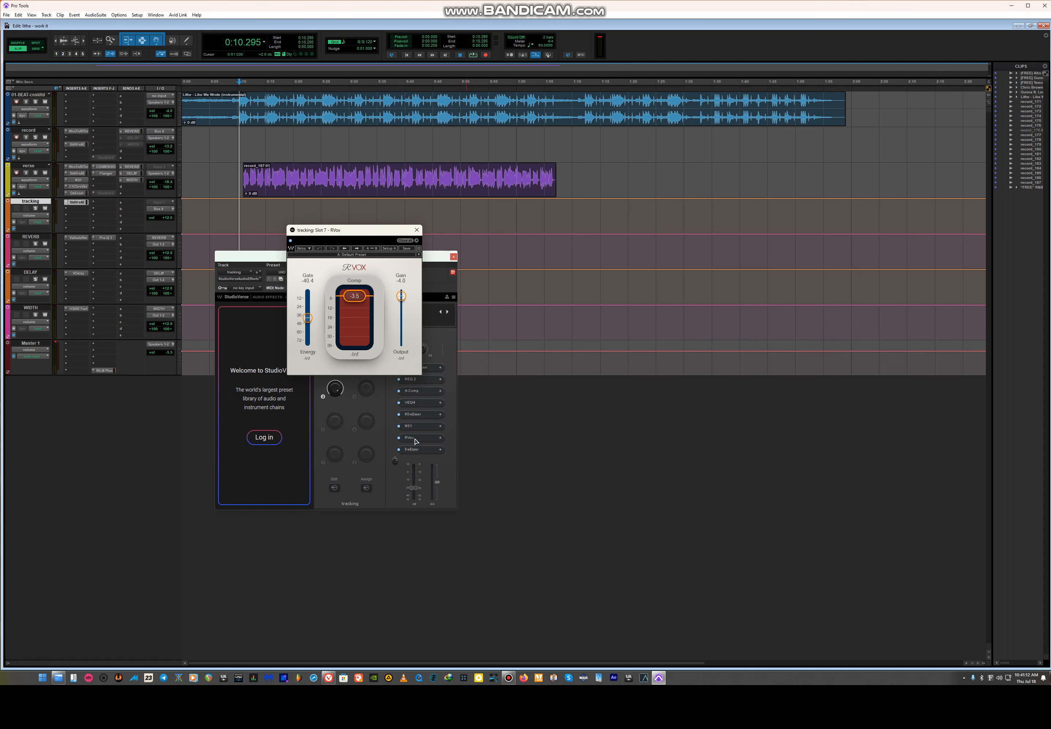
{"action": "left_click", "coordinate": [417, 230]}
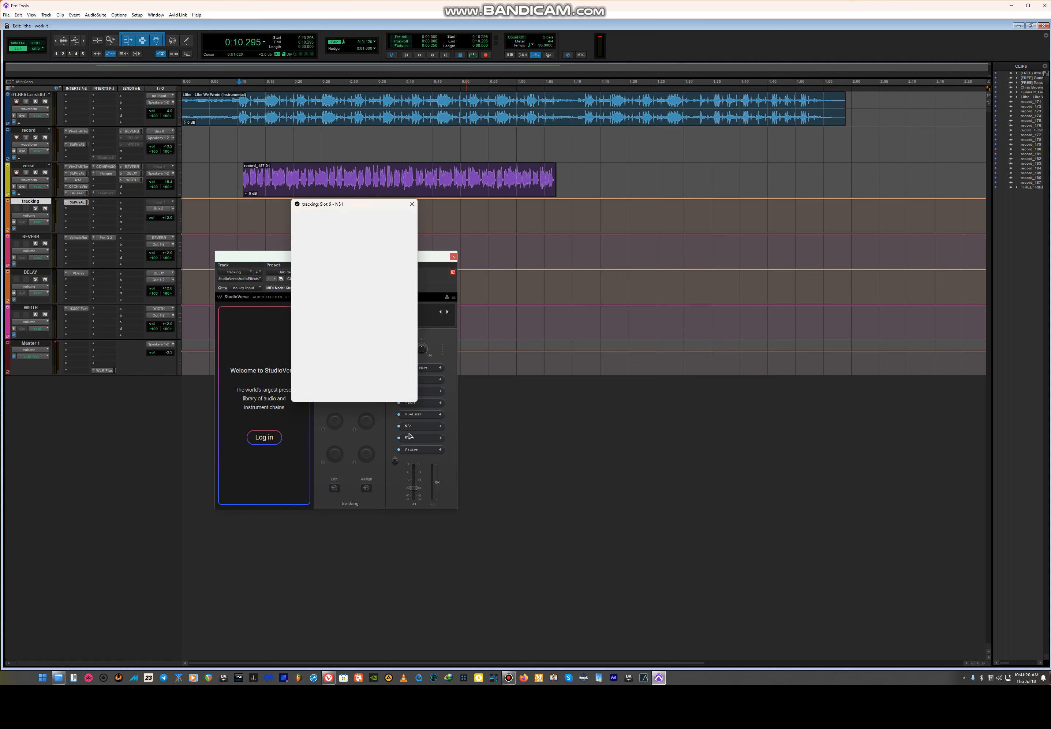
{"action": "left_click", "coordinate": [409, 437]}
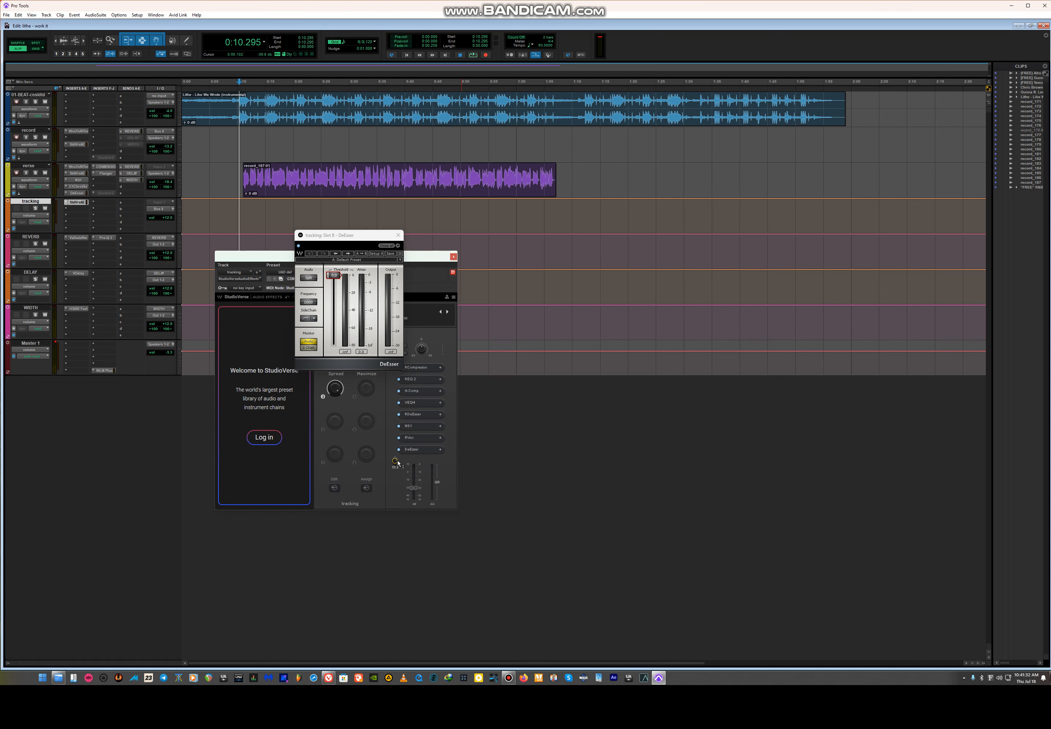
{"action": "left_click", "coordinate": [398, 234]}
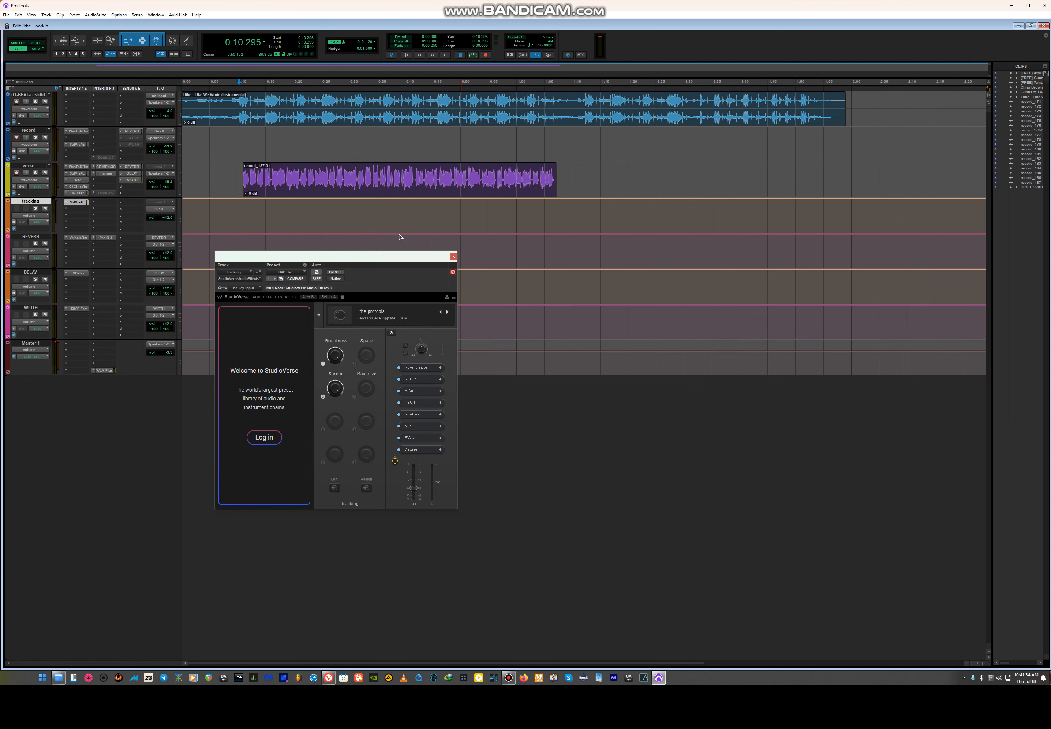
{"action": "mouse_move", "coordinate": [515, 317]}
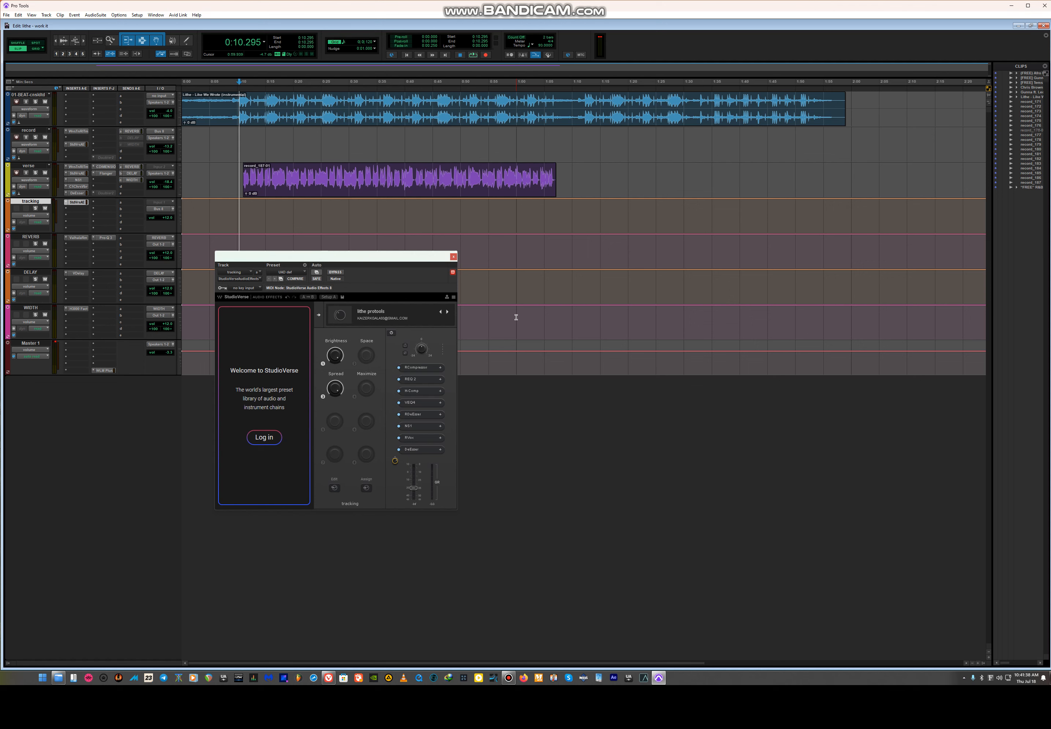
{"action": "mouse_move", "coordinate": [434, 290]}
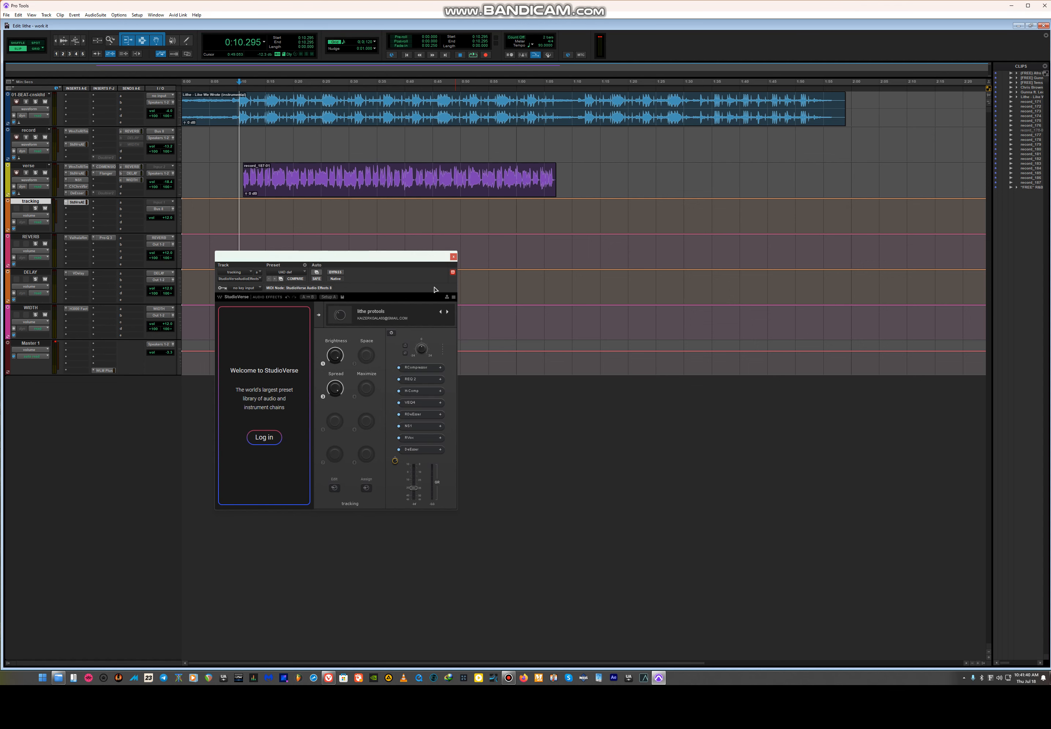
Step: Close the StudioVerse chain window so only the session tracks remain visible
{"action": "left_click", "coordinate": [452, 256]}
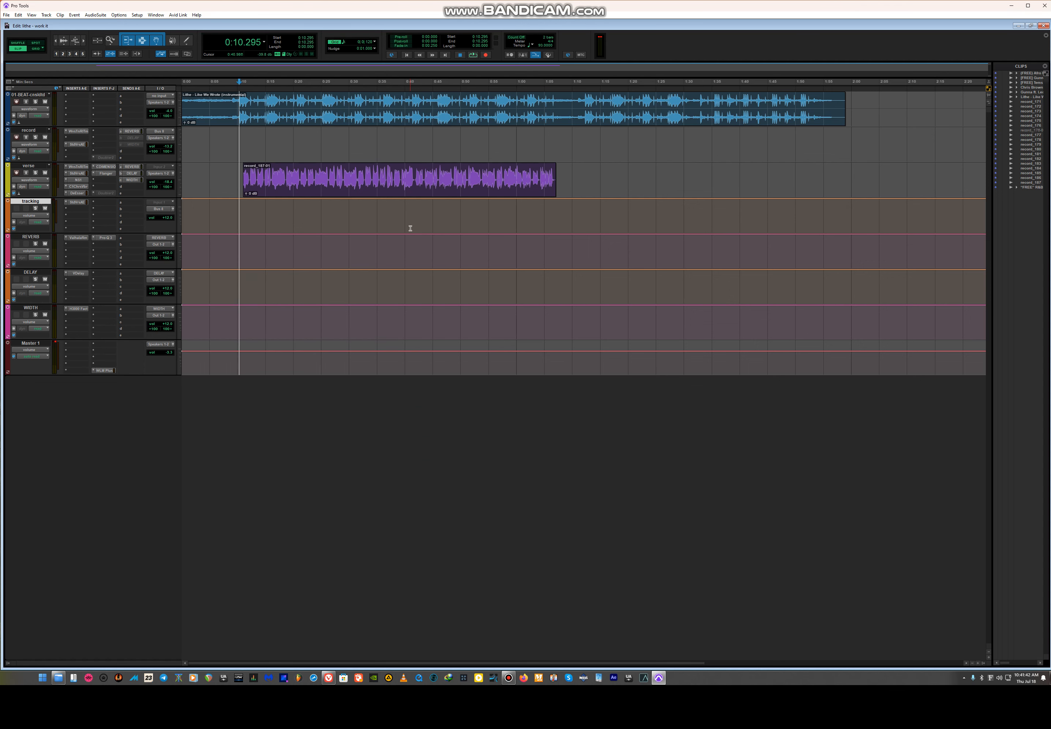